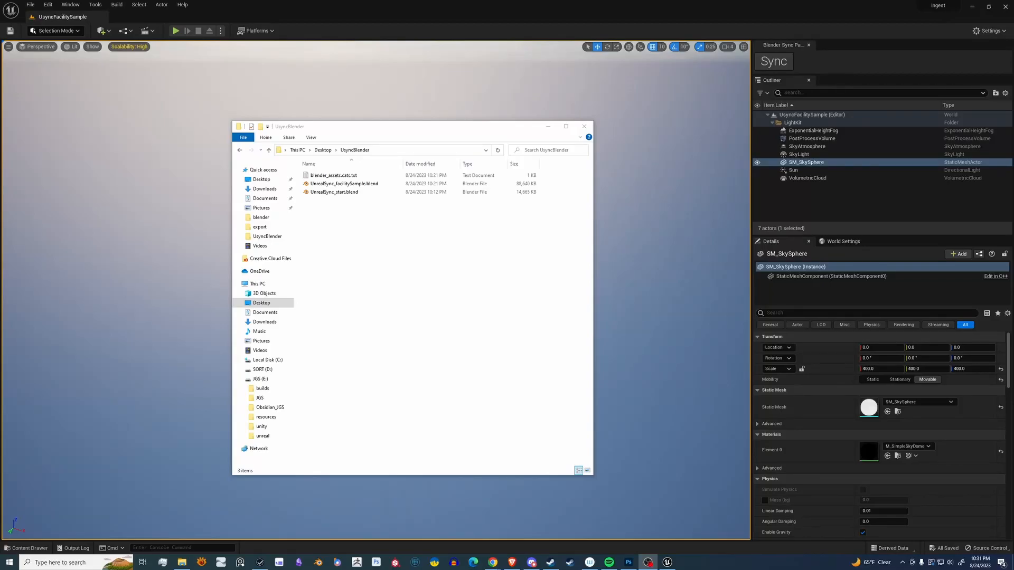
{"action": "mouse_move", "coordinate": [554, 467]}
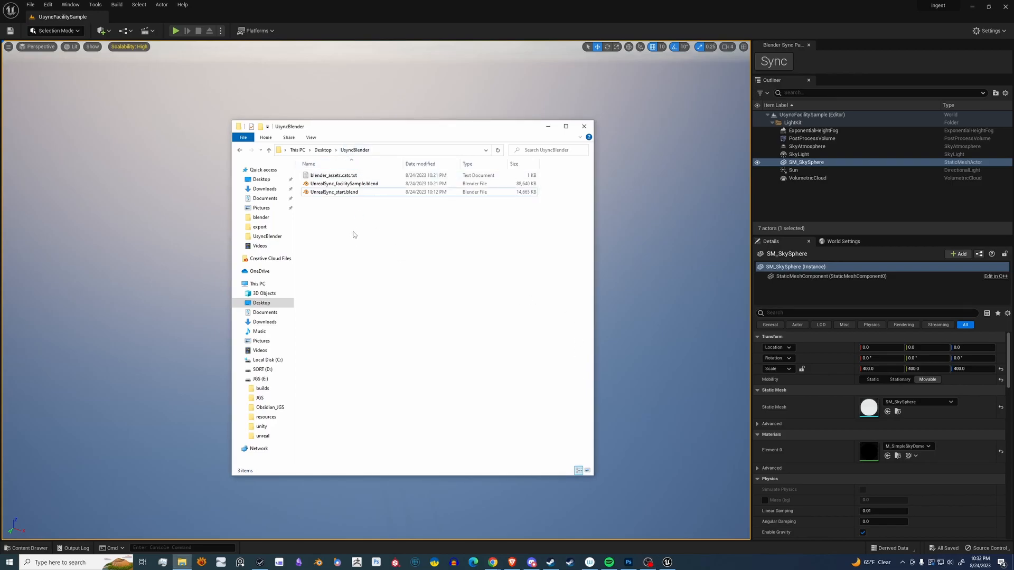
{"action": "mouse_move", "coordinate": [334, 175]}
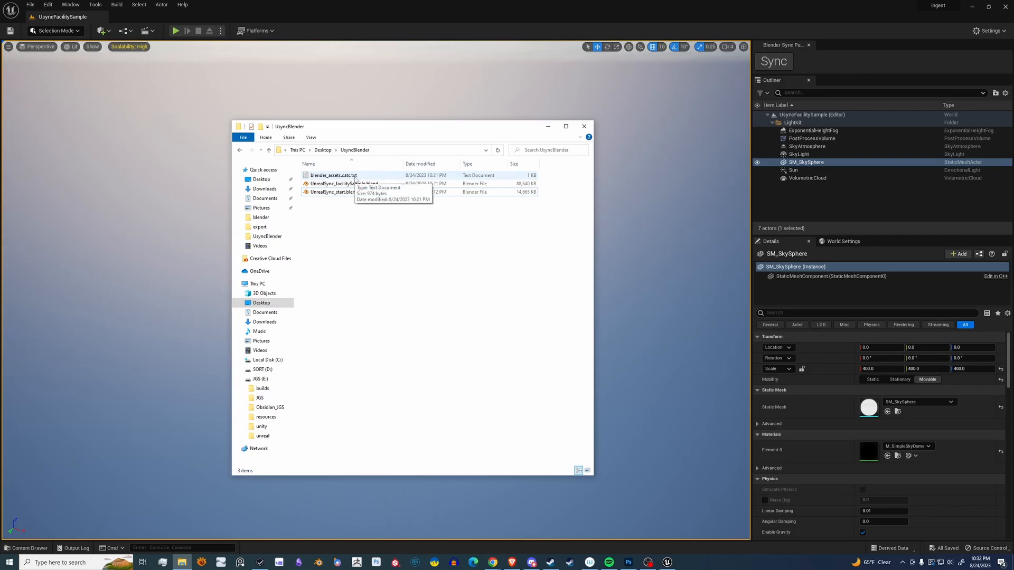
Select UnrealSync_facilitySample.blend in the UsyncBlender folder to launch it in Blender.
{"action": "left_click", "coordinate": [344, 184]}
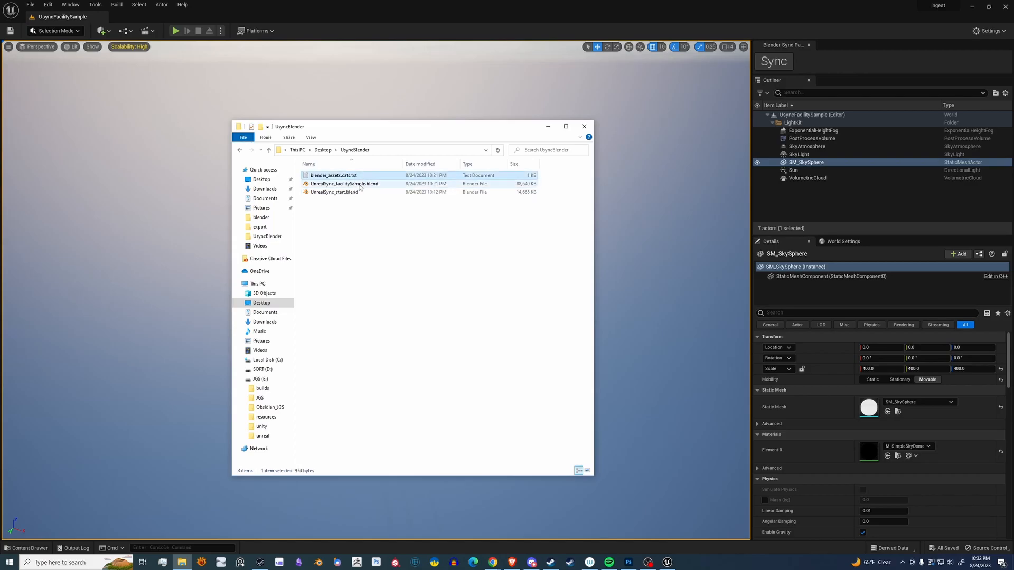
{"action": "mouse_move", "coordinate": [334, 191]}
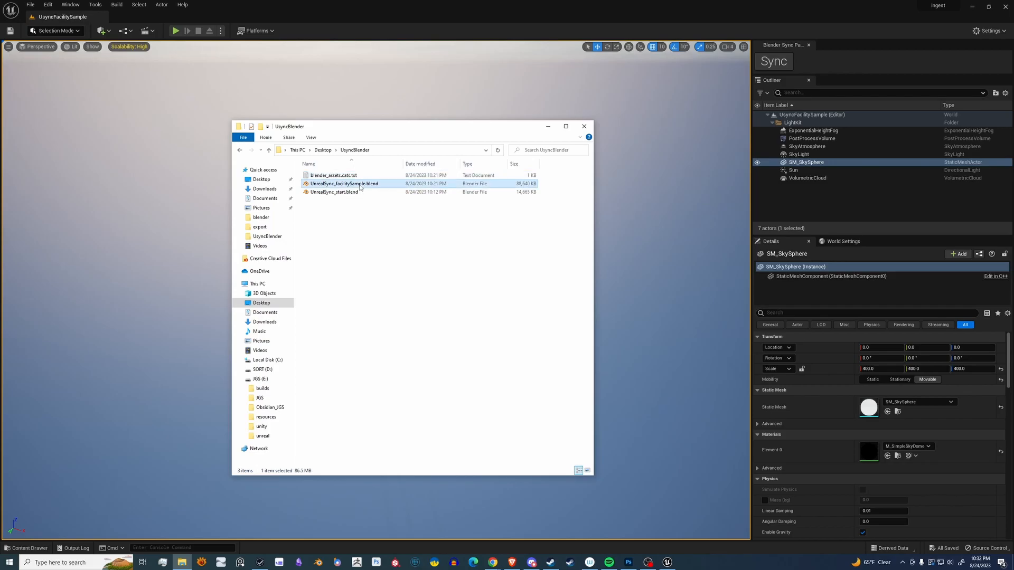
{"action": "left_click", "coordinate": [334, 192]}
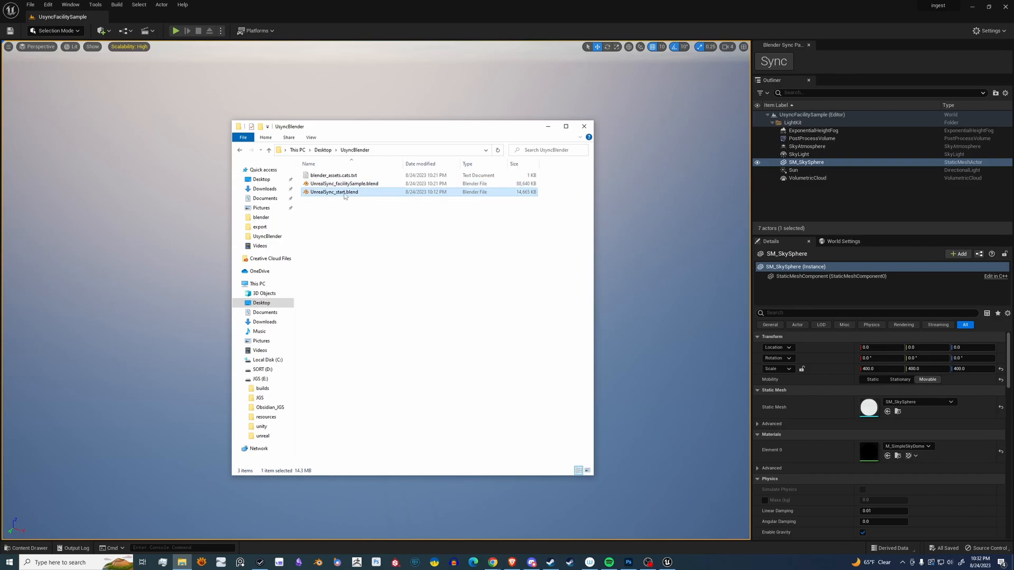
{"action": "mouse_move", "coordinate": [334, 192]}
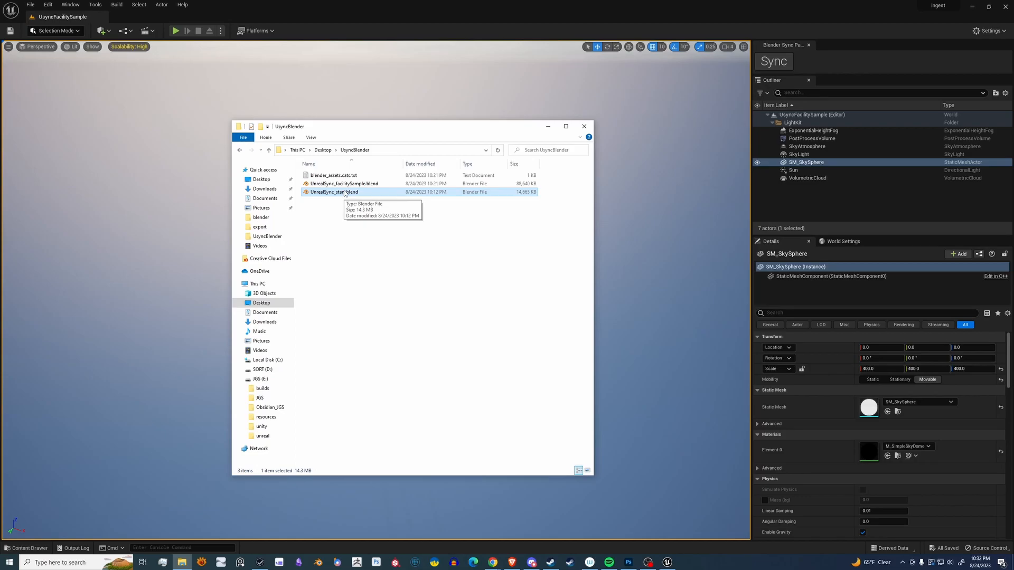
{"action": "left_click", "coordinate": [345, 183]}
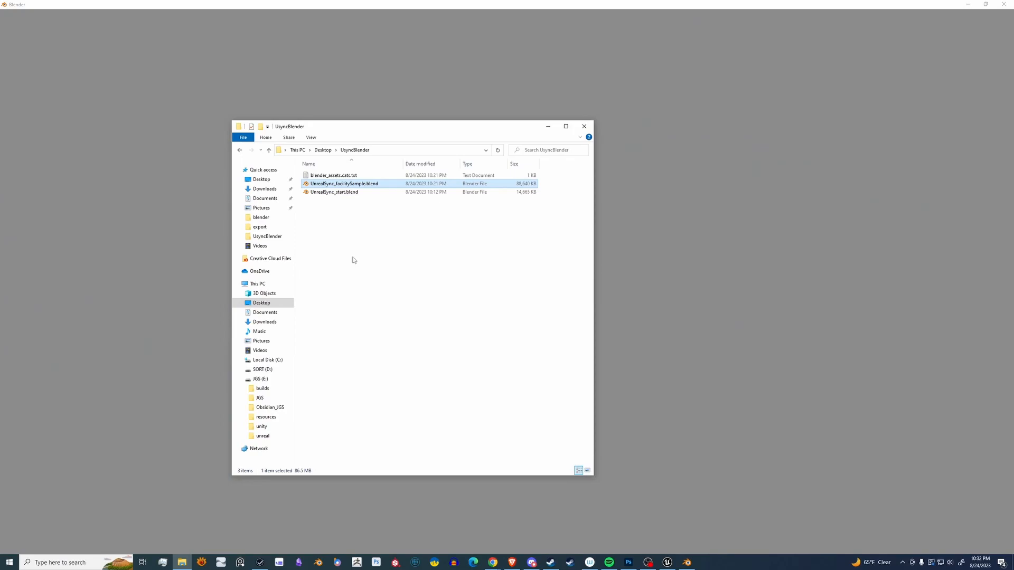
Point the Unreal Sync export location to E:\unreal\ingest\BlenderSync\UsyncFacilitySample.json.
{"action": "double_click", "coordinate": [344, 184]}
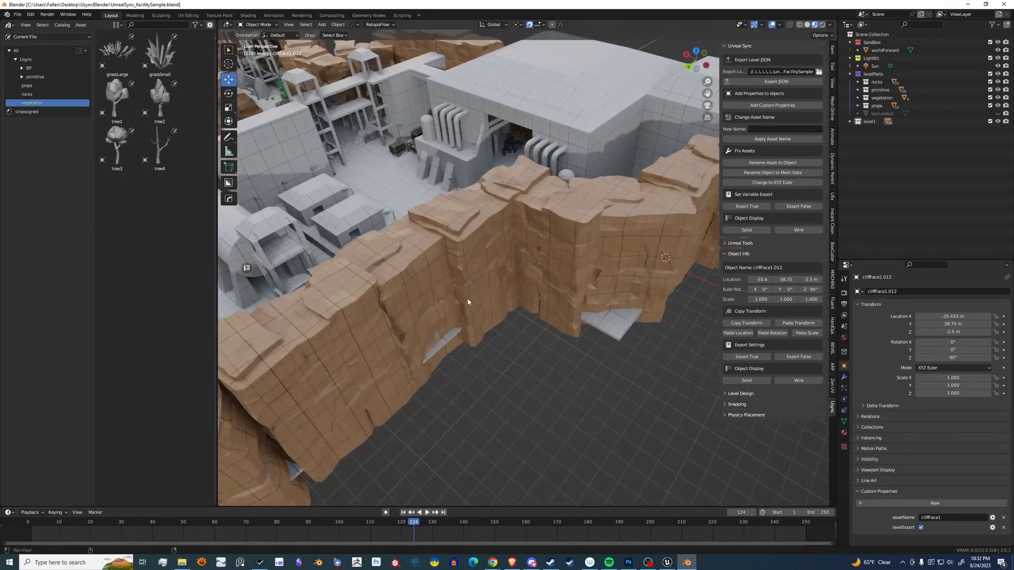
{"action": "left_click_drag", "start_coordinate": [468, 302], "coordinate": [532, 286]}
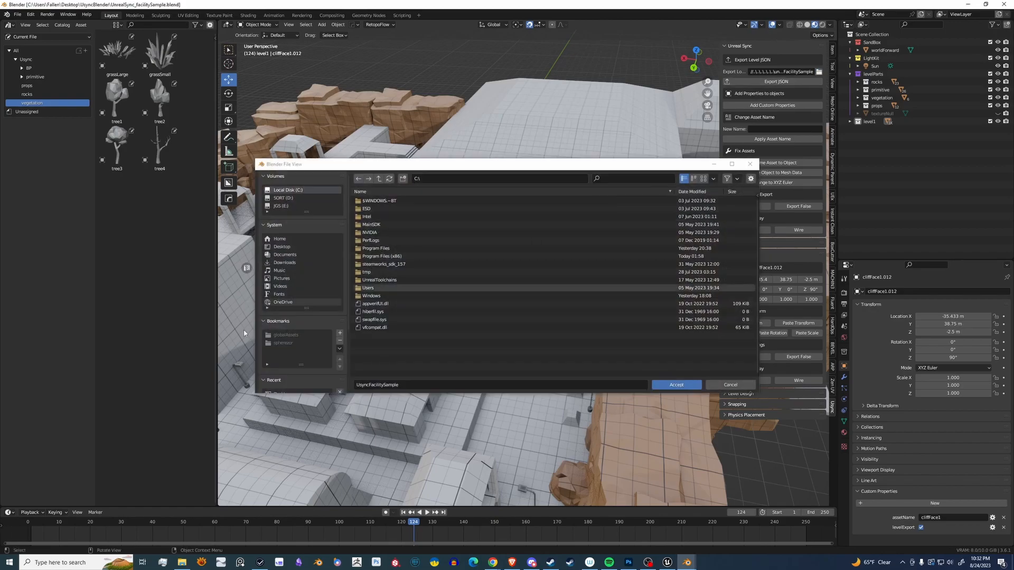
{"action": "left_click", "coordinate": [281, 206]}
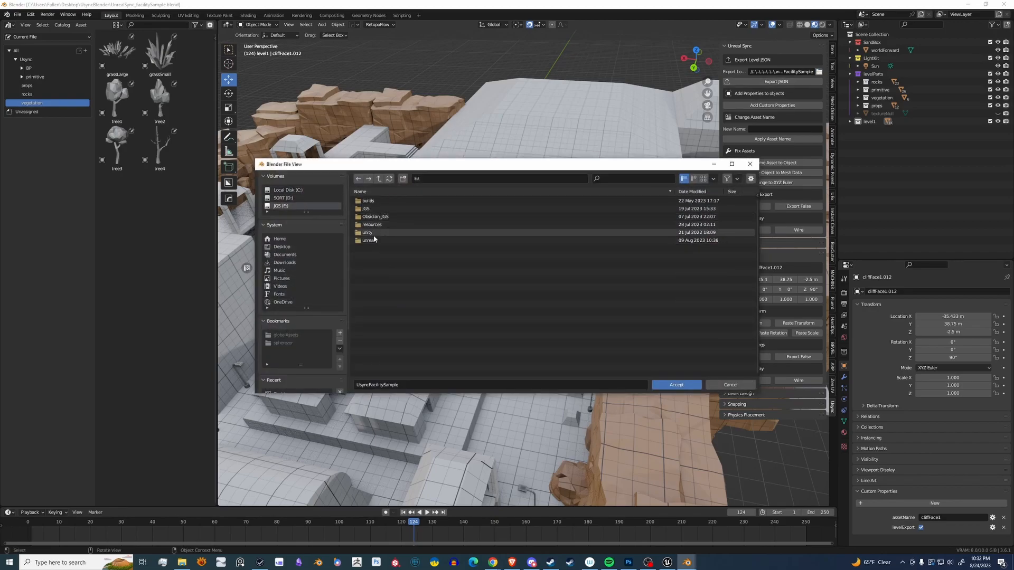
{"action": "double_click", "coordinate": [368, 240]}
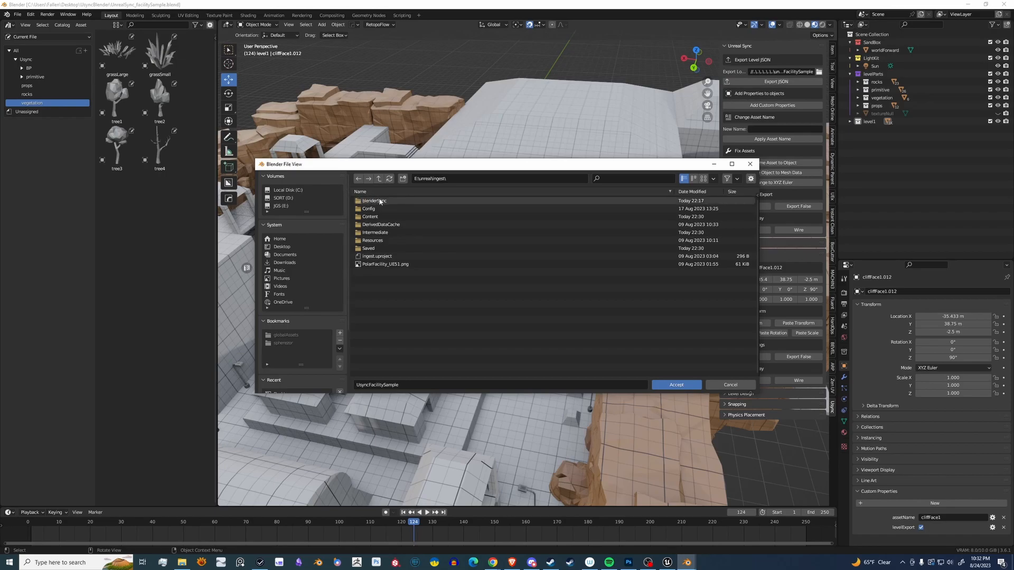
{"action": "mouse_move", "coordinate": [383, 202]}
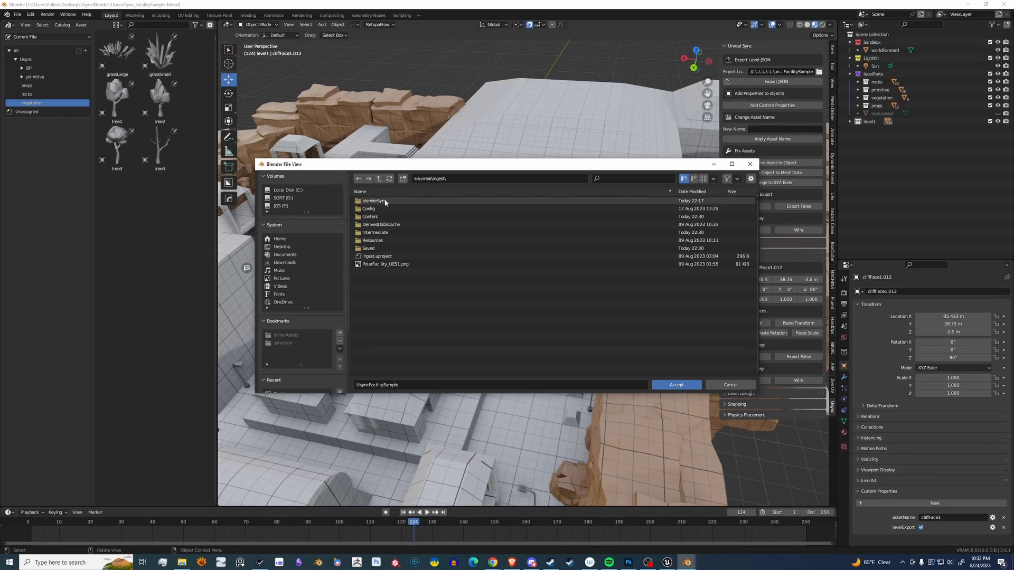
{"action": "double_click", "coordinate": [372, 201]}
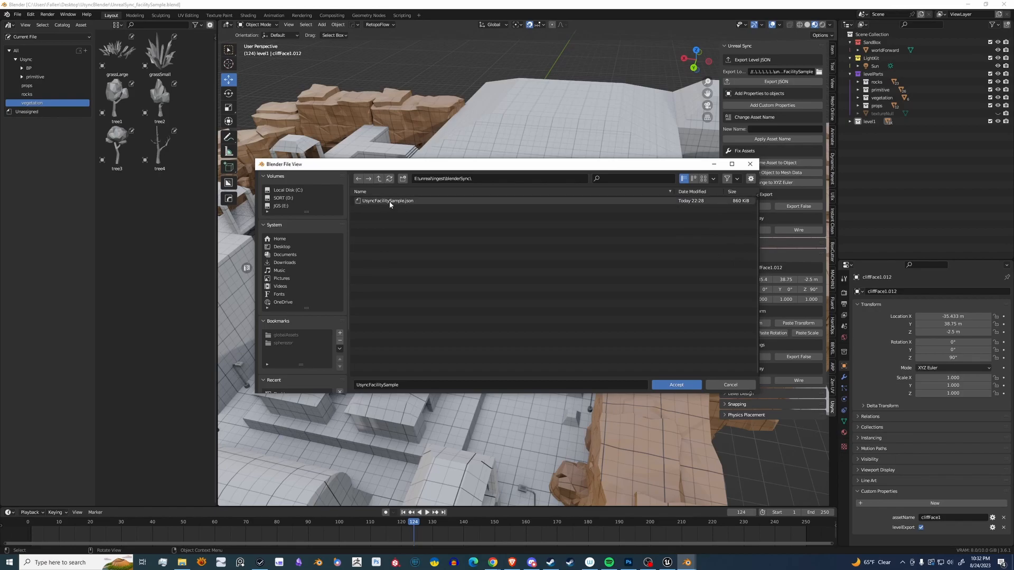
{"action": "left_click", "coordinate": [387, 201]}
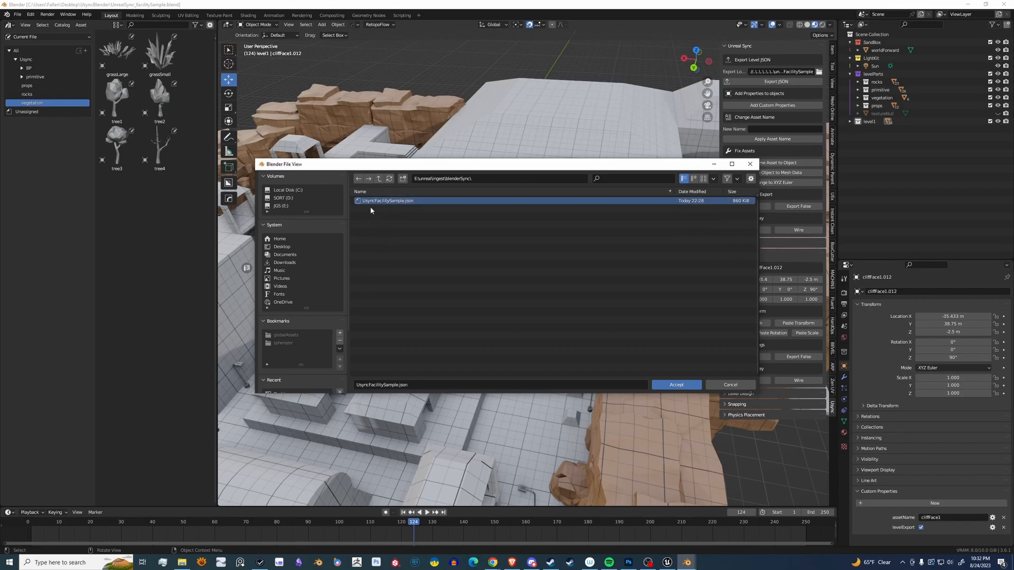
{"action": "mouse_move", "coordinate": [453, 252]}
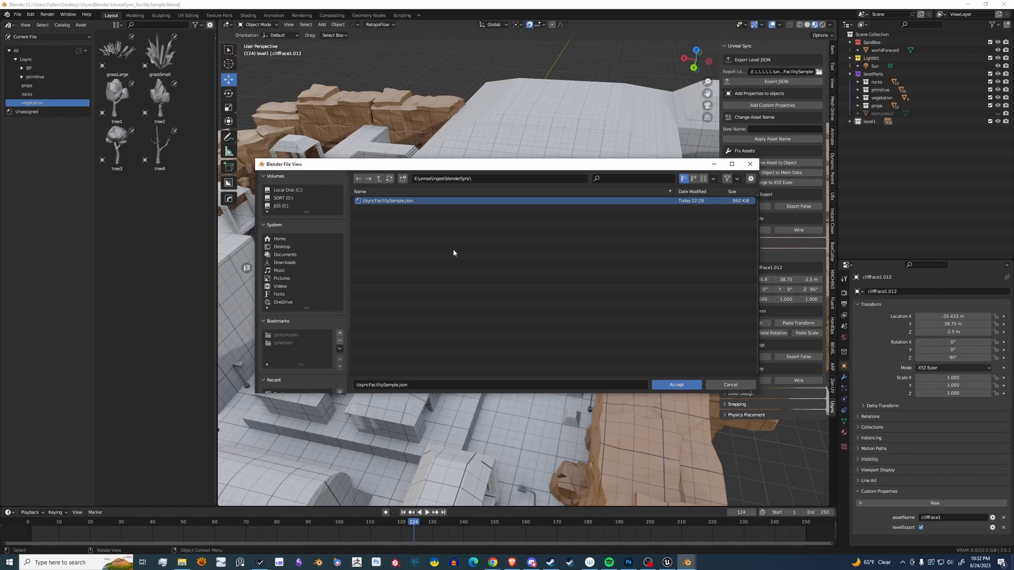
Accept the export location and export the facility level to JSON.
{"action": "left_click", "coordinate": [675, 384]}
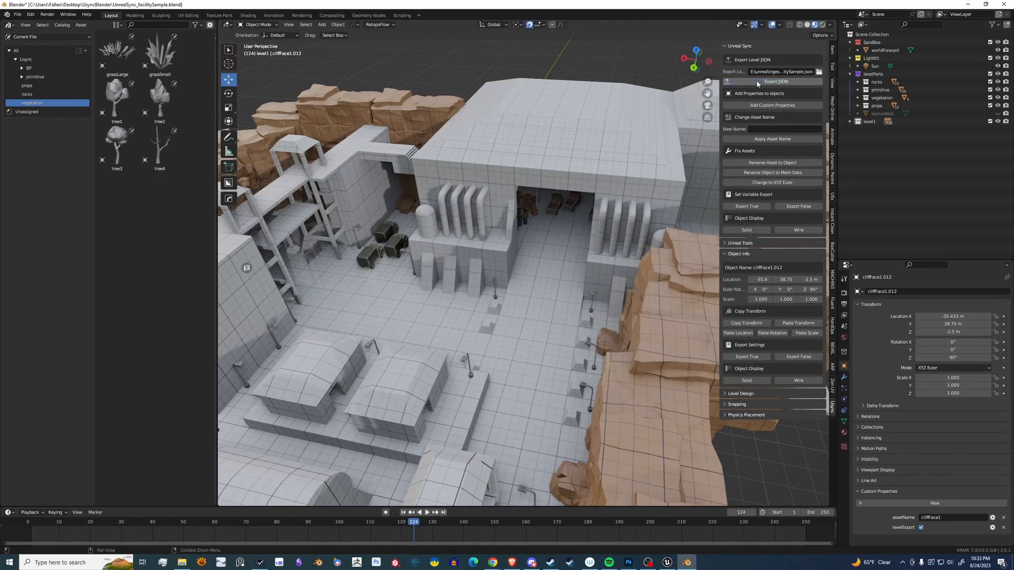
{"action": "left_click", "coordinate": [775, 82]}
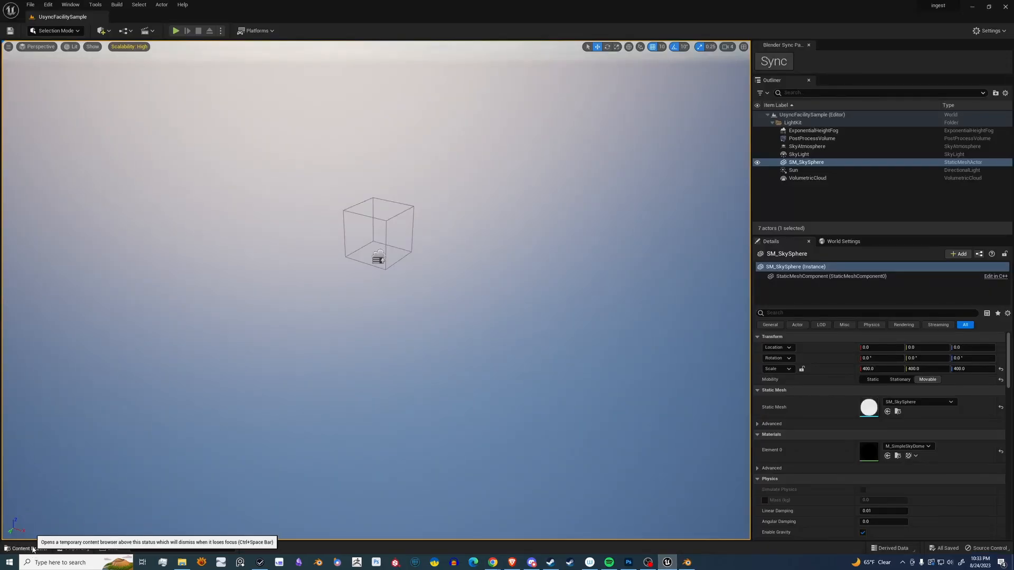
Sync the UsyncFacilitySample map with the exported Blender JSON from the Content Drawer.
{"action": "left_click", "coordinate": [23, 548]}
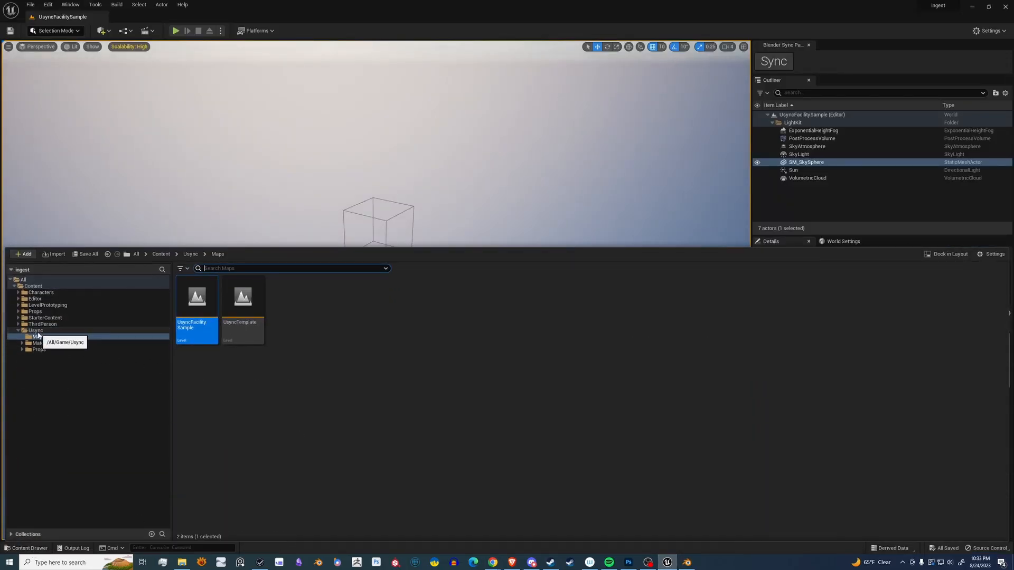
{"action": "mouse_move", "coordinate": [196, 301]}
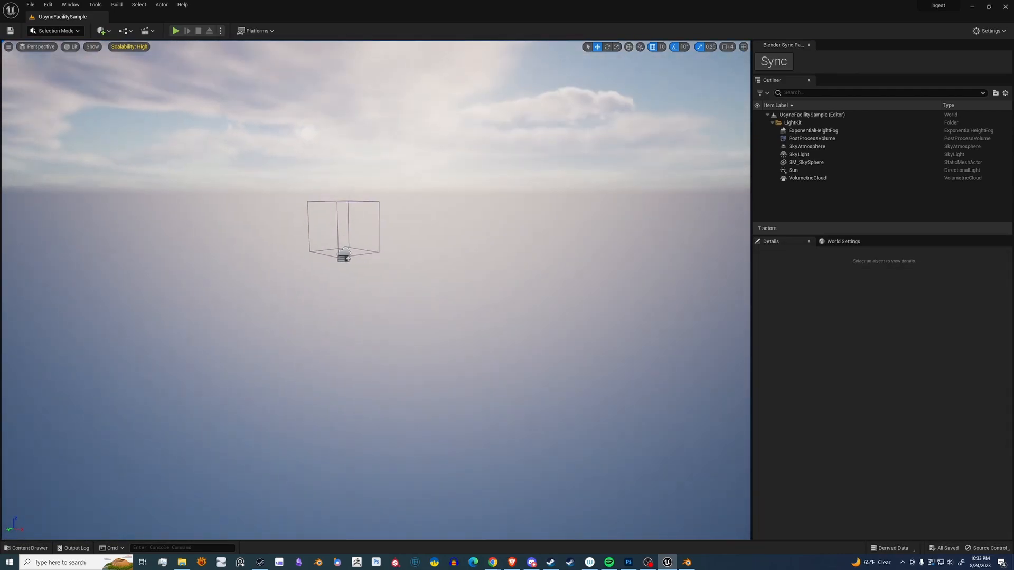
{"action": "mouse_move", "coordinate": [774, 61]}
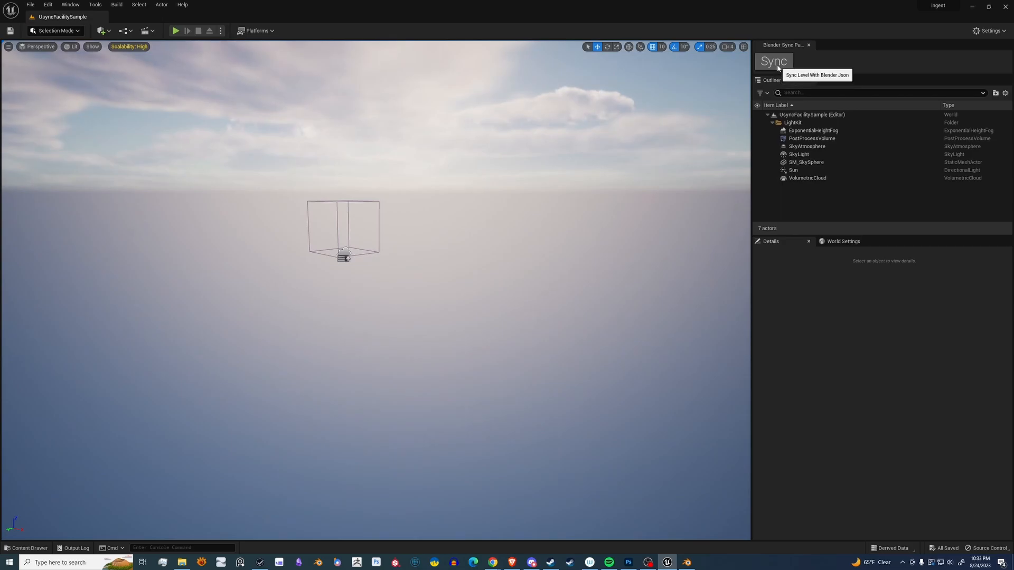
{"action": "left_click", "coordinate": [773, 62]}
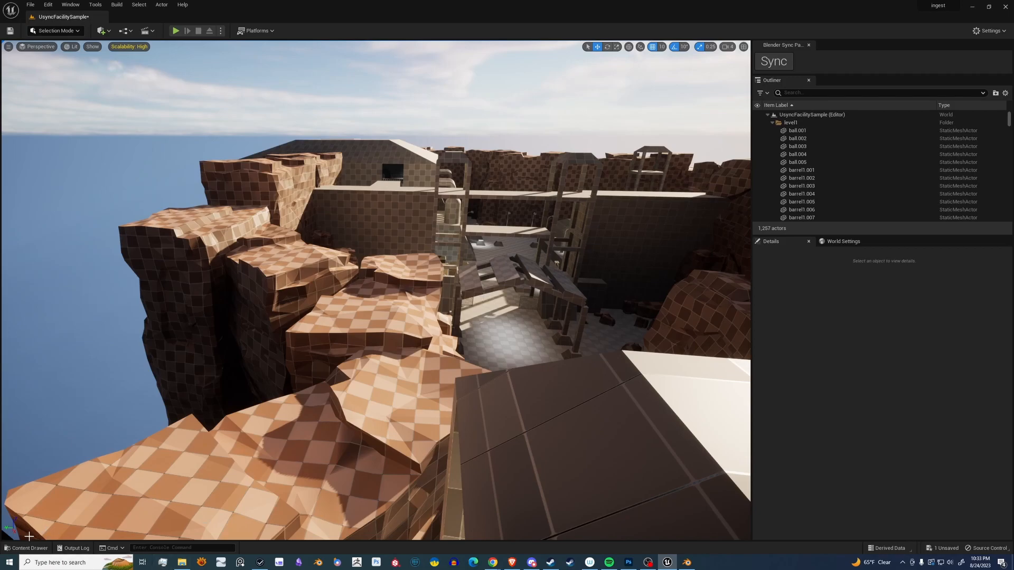
Select the UsyncTemplate map, discarding unsaved changes to the facility map.
{"action": "left_click", "coordinate": [26, 548]}
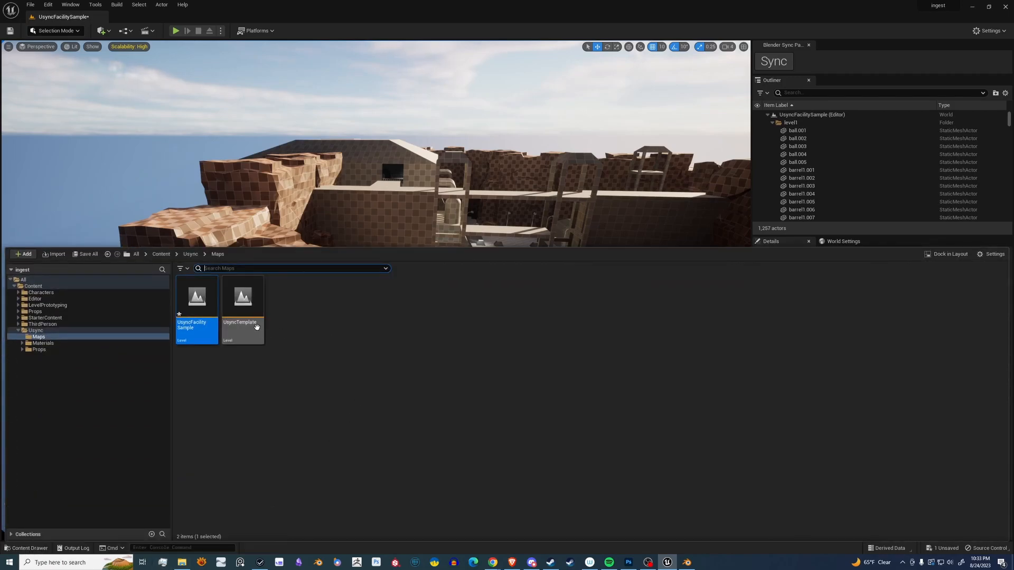
{"action": "left_click", "coordinate": [243, 301]}
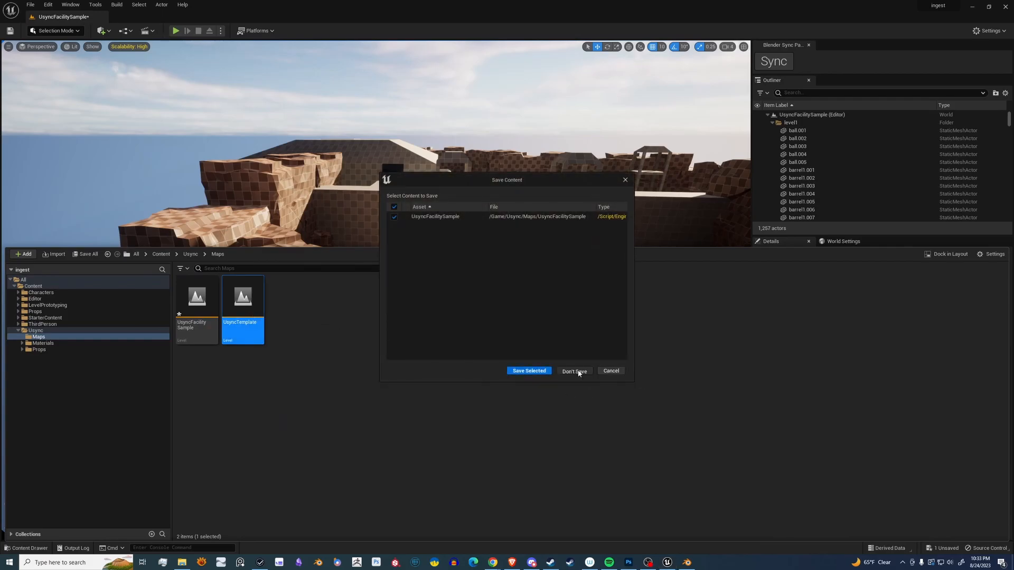
{"action": "left_click", "coordinate": [572, 371]}
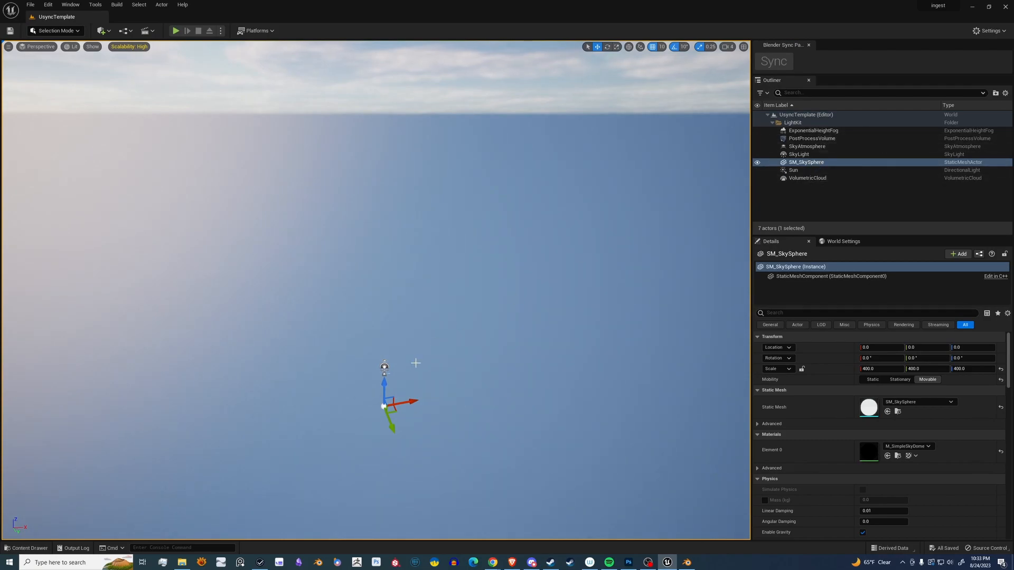
{"action": "mouse_move", "coordinate": [774, 61]}
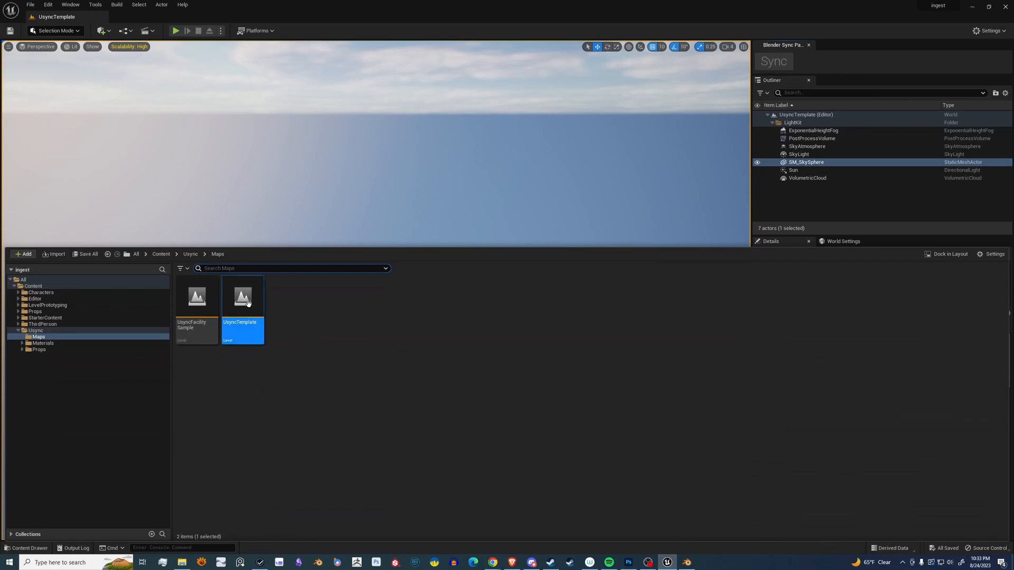
Duplicate UsyncTemplate as a new map named tutorial and open its actions.
{"action": "right_click", "coordinate": [243, 298]}
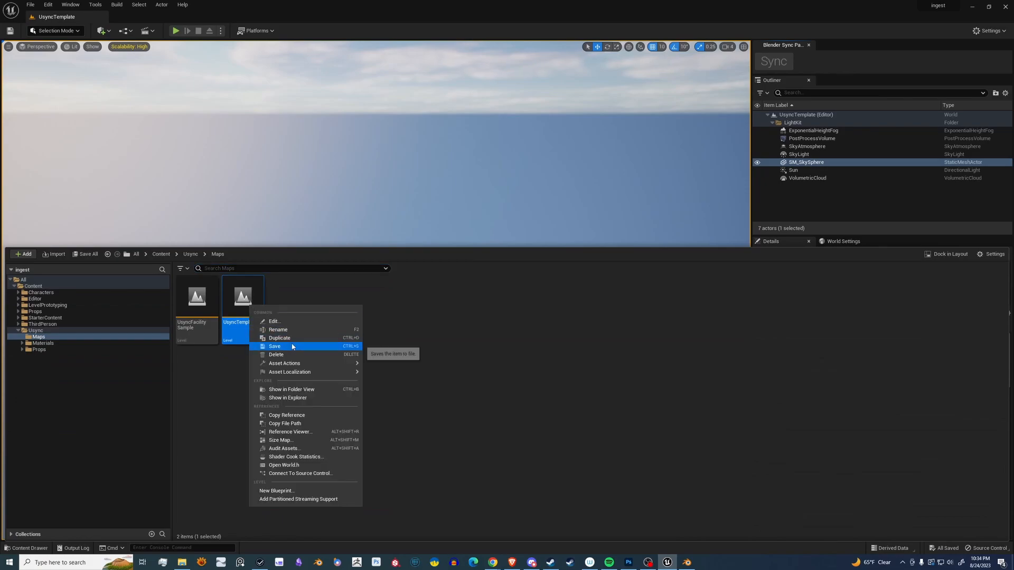
{"action": "left_click", "coordinate": [279, 338]}
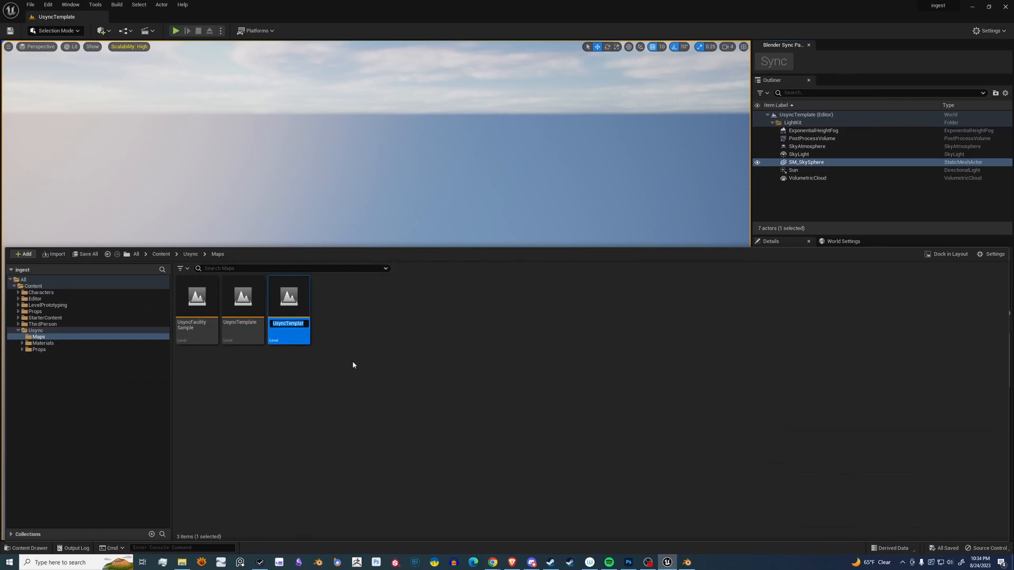
{"action": "type", "text": "tutorial"}
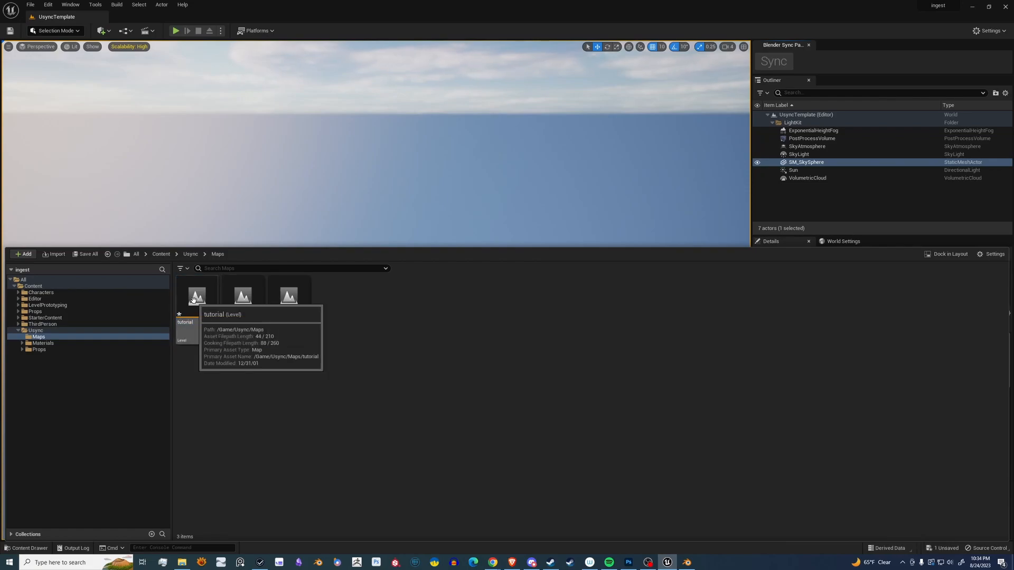
{"action": "right_click", "coordinate": [197, 294]}
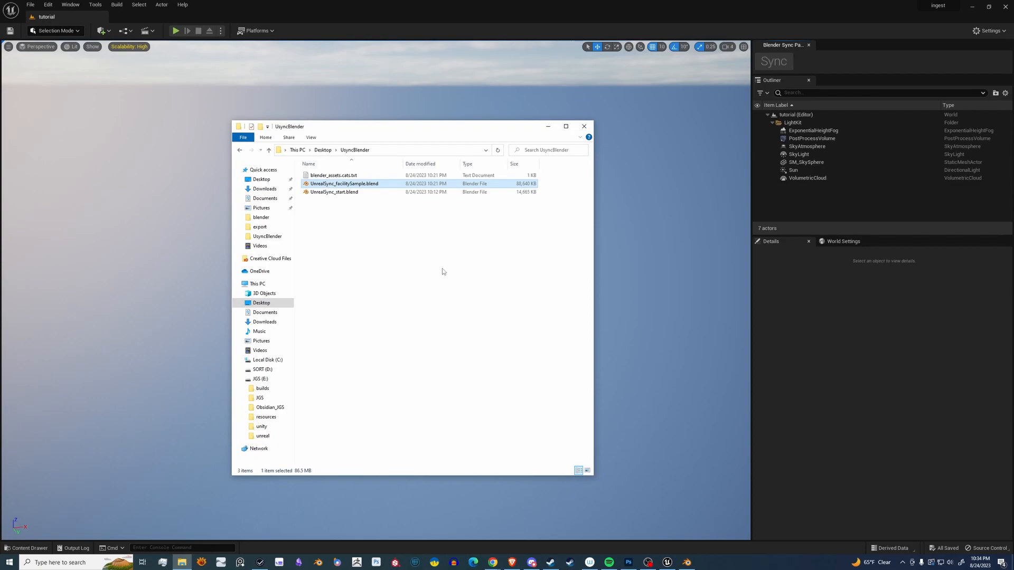
Open UnrealSync_start.blend from the UsyncBlender folder in Blender.
{"action": "left_click", "coordinate": [355, 149]}
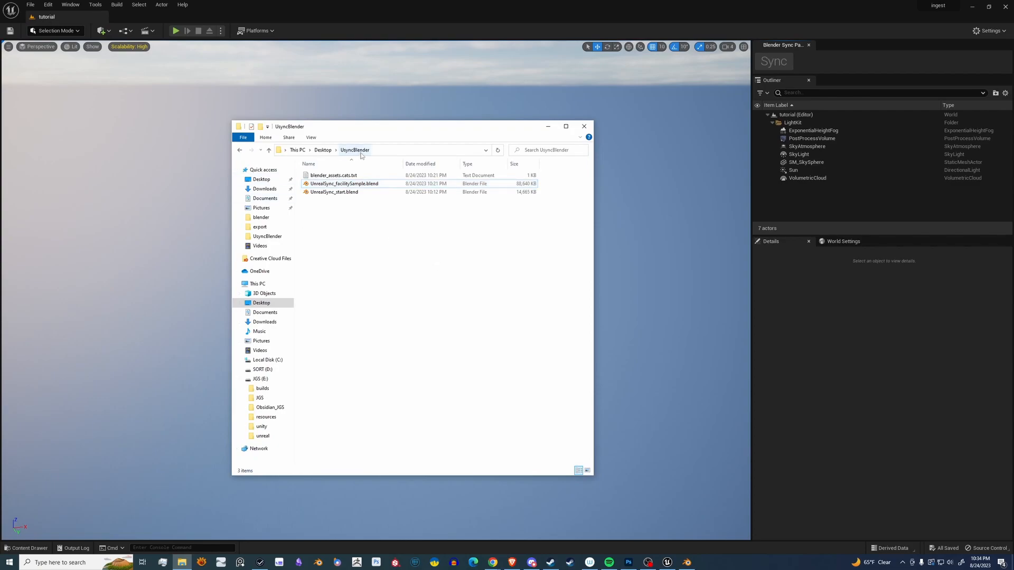
{"action": "left_click", "coordinate": [335, 192]}
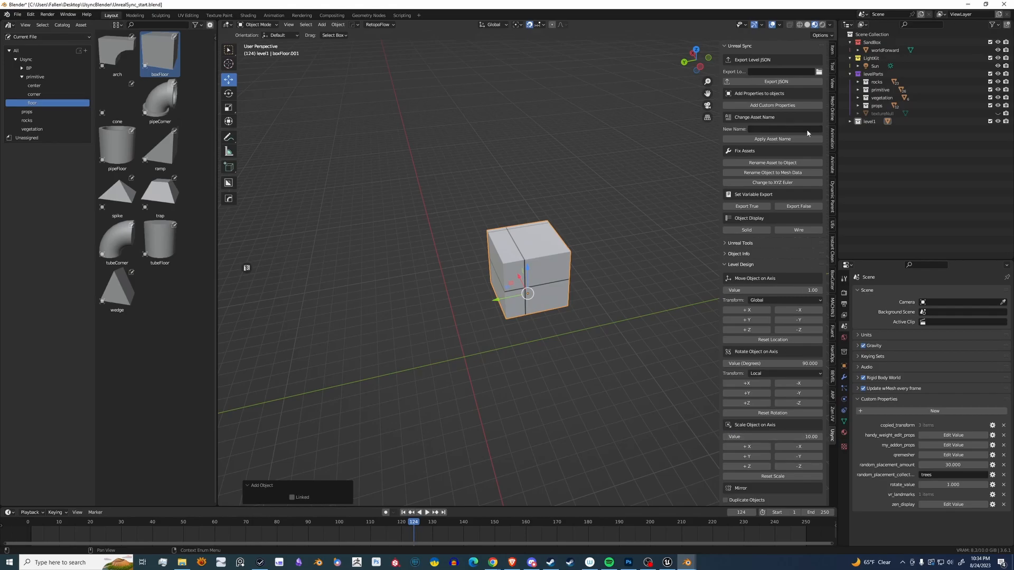
Scale boxFloor to 61 × 61 × 11 and tick levelExport under Custom Properties.
{"action": "left_click", "coordinate": [738, 254]}
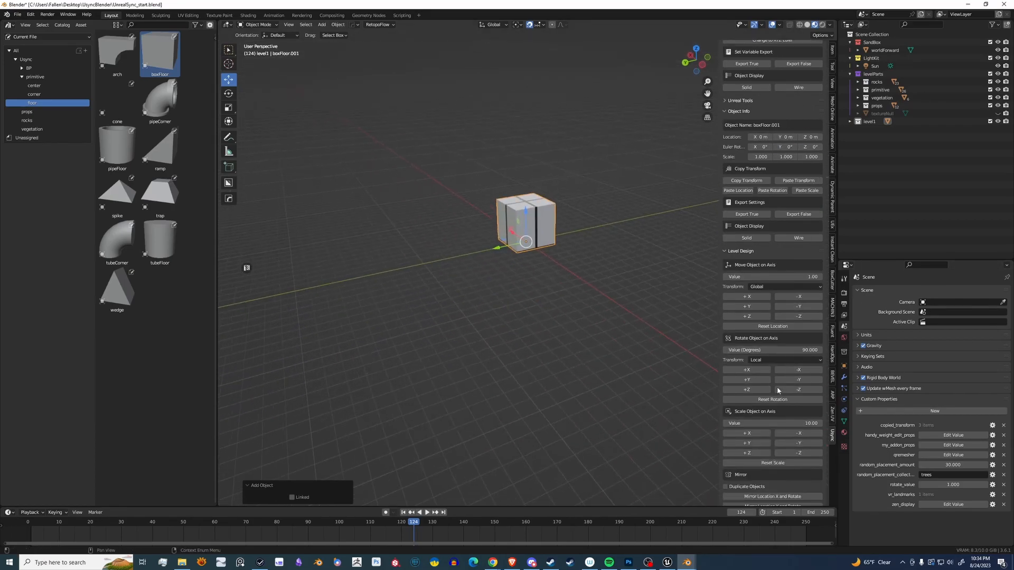
{"action": "left_click", "coordinate": [746, 452]}
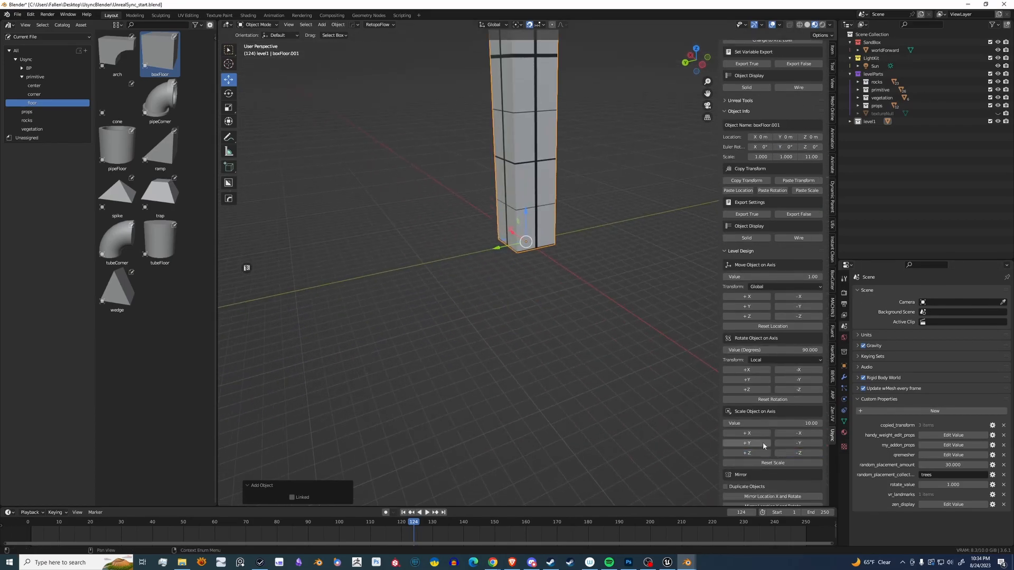
{"action": "left_click", "coordinate": [747, 442]}
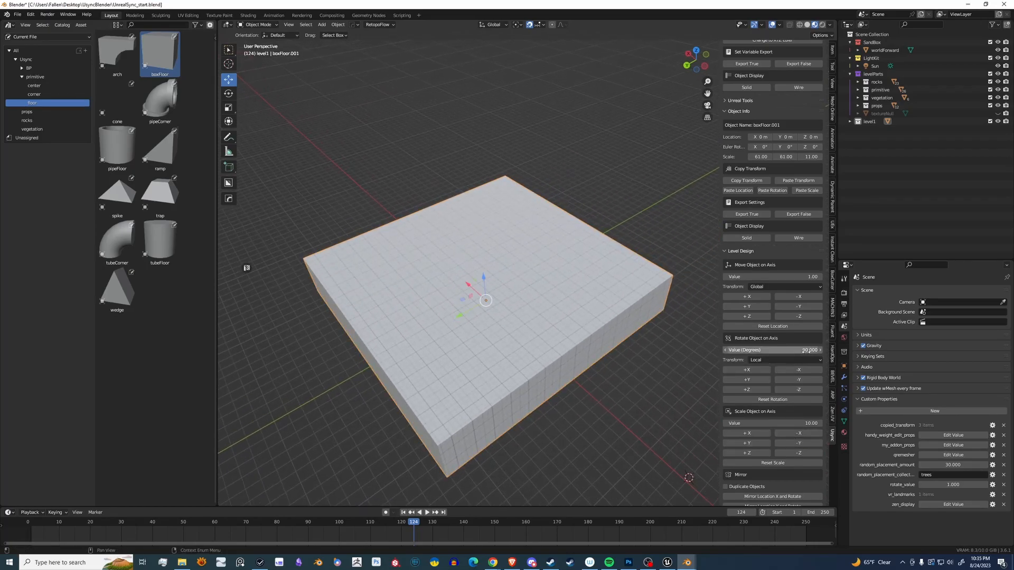
{"action": "left_click", "coordinate": [843, 368]}
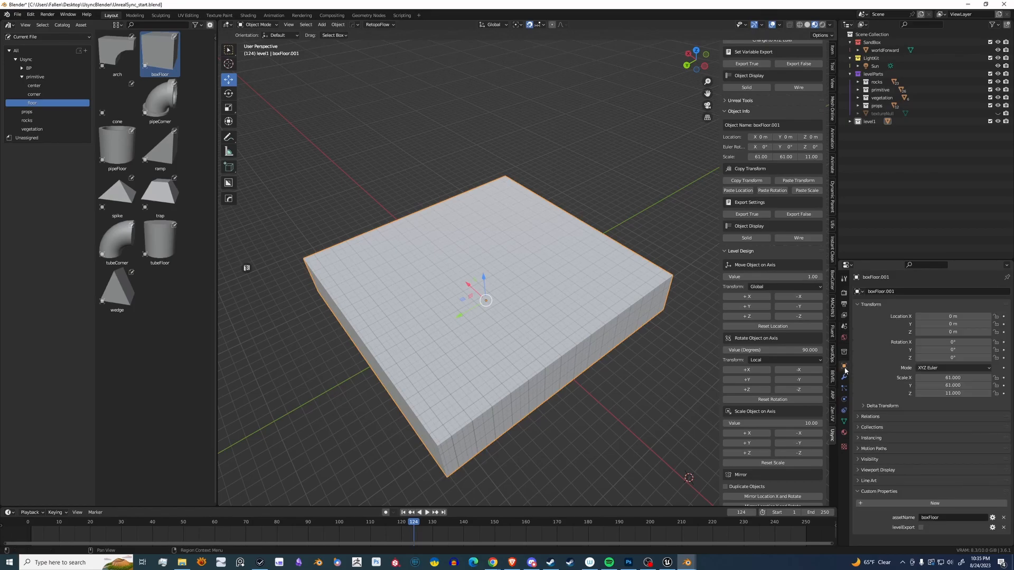
{"action": "left_click", "coordinate": [951, 518]}
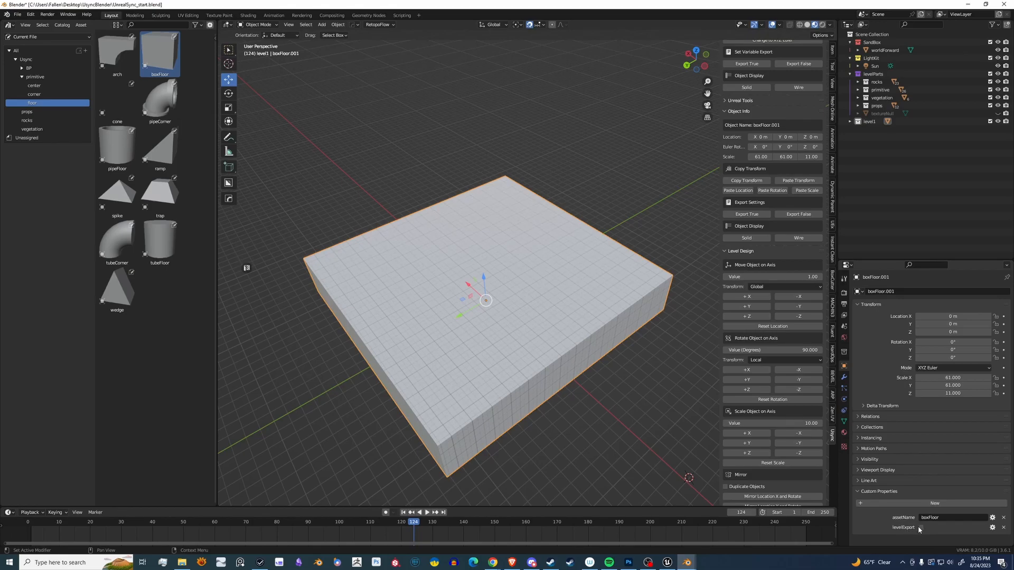
{"action": "mouse_move", "coordinate": [921, 531]}
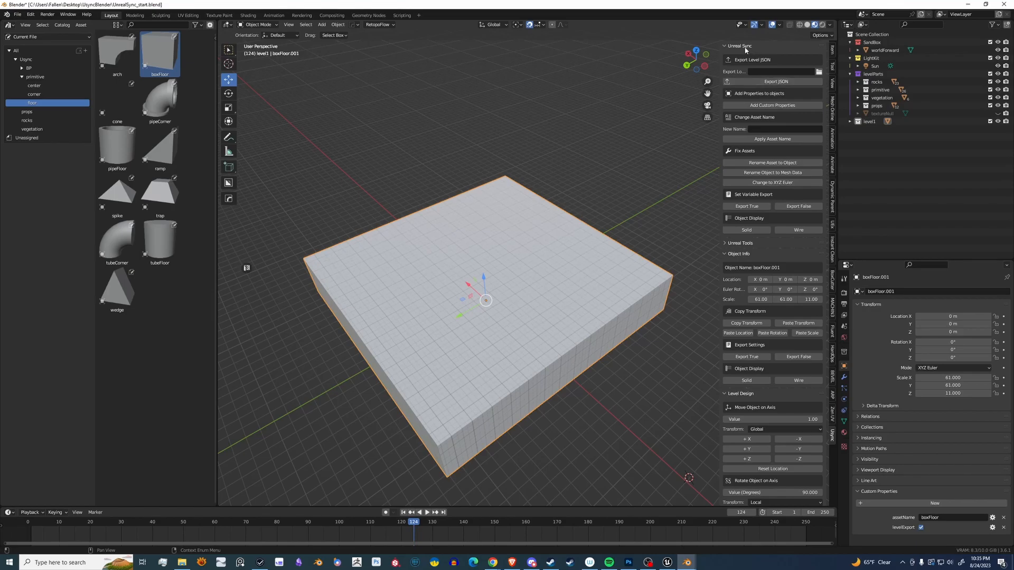
{"action": "mouse_move", "coordinate": [746, 206]}
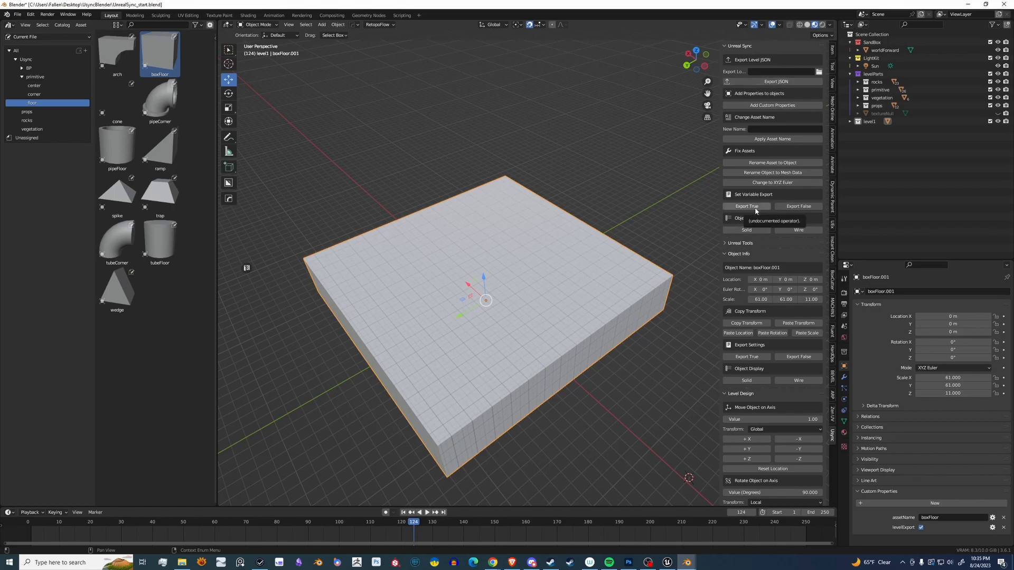
{"action": "left_click", "coordinate": [798, 206]}
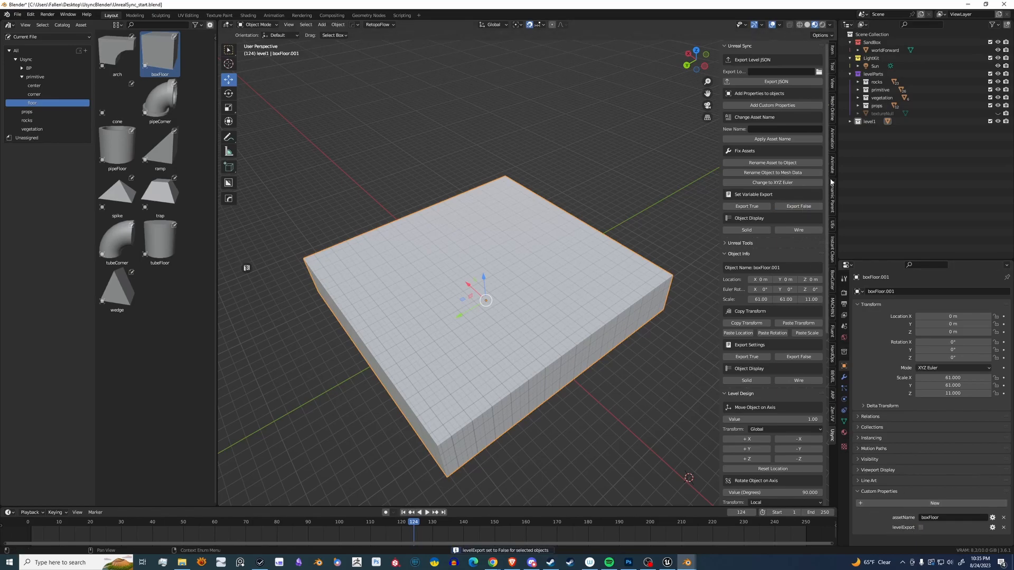
{"action": "left_click", "coordinate": [747, 206]}
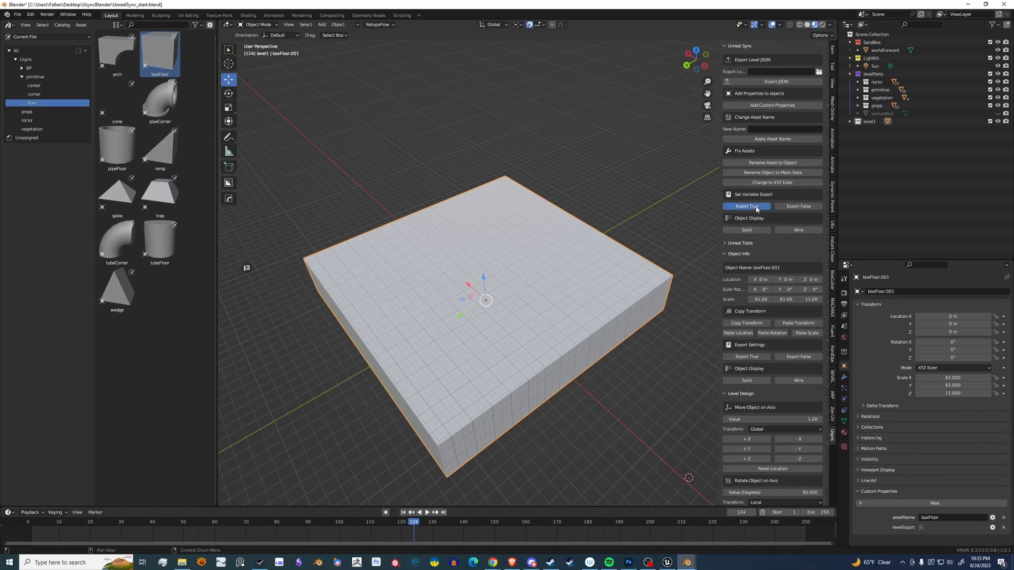
{"action": "left_click", "coordinate": [745, 206]}
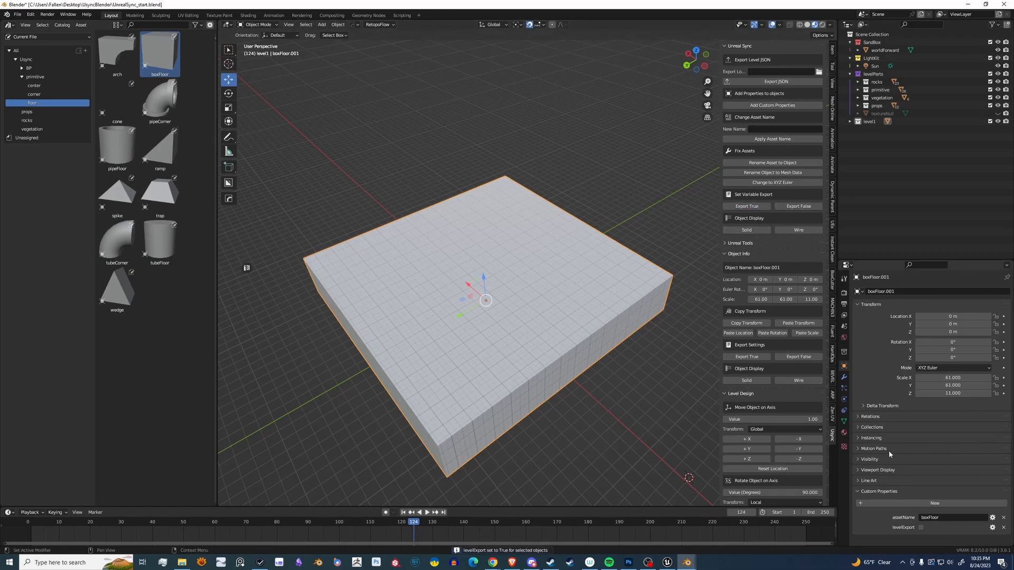
{"action": "left_click", "coordinate": [918, 527]}
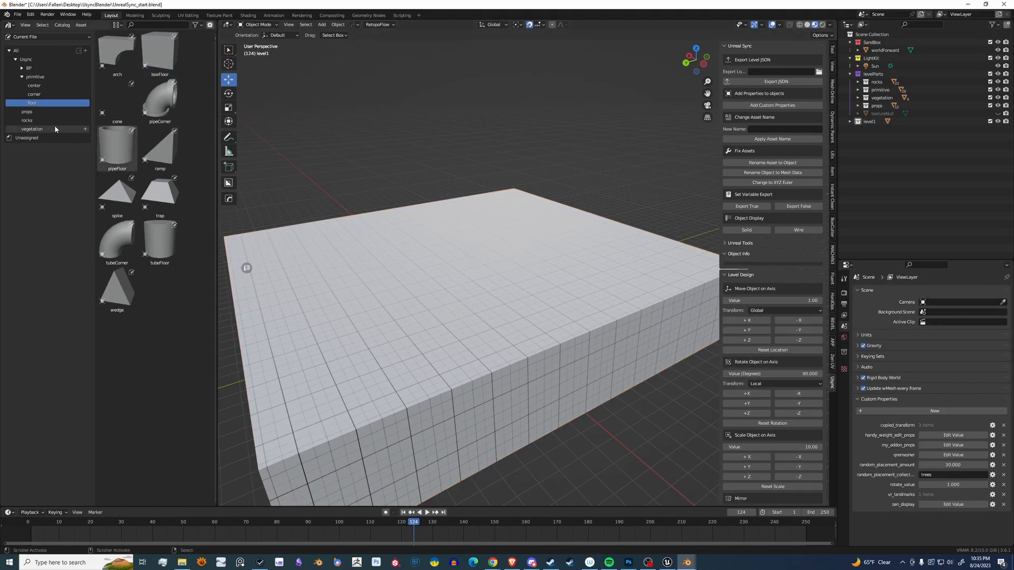
Place four tree2 assets from the vegetation catalog on the slab, flagged Export True.
{"action": "left_click", "coordinate": [32, 129]}
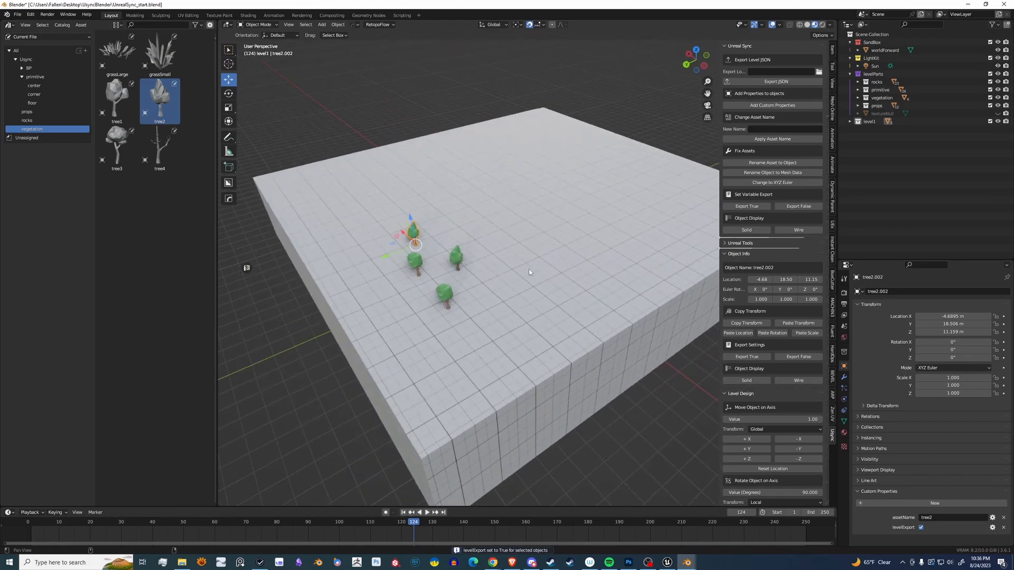
{"action": "left_click_drag", "start_coordinate": [529, 272], "coordinate": [606, 399]}
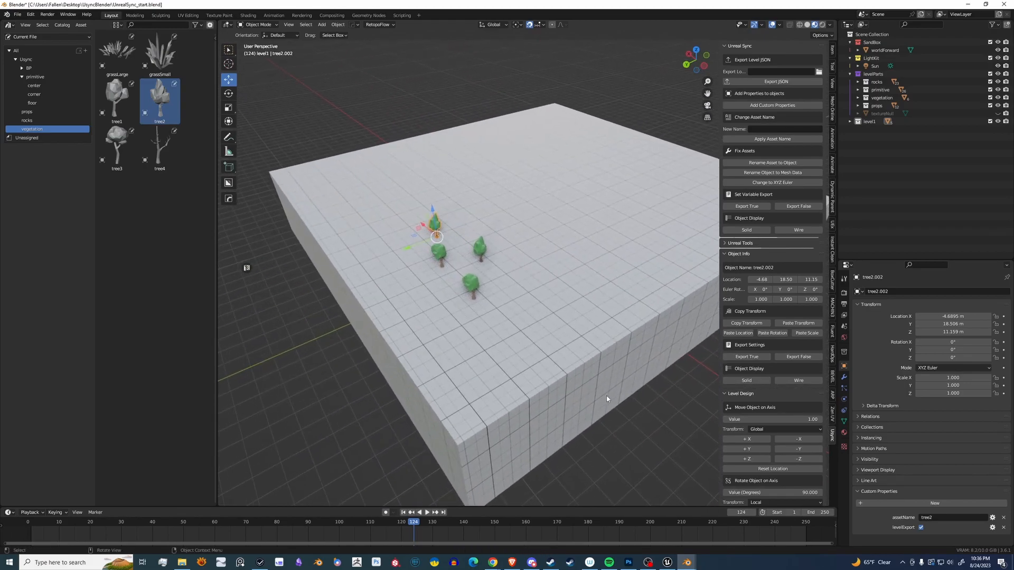
{"action": "mouse_move", "coordinate": [409, 257]}
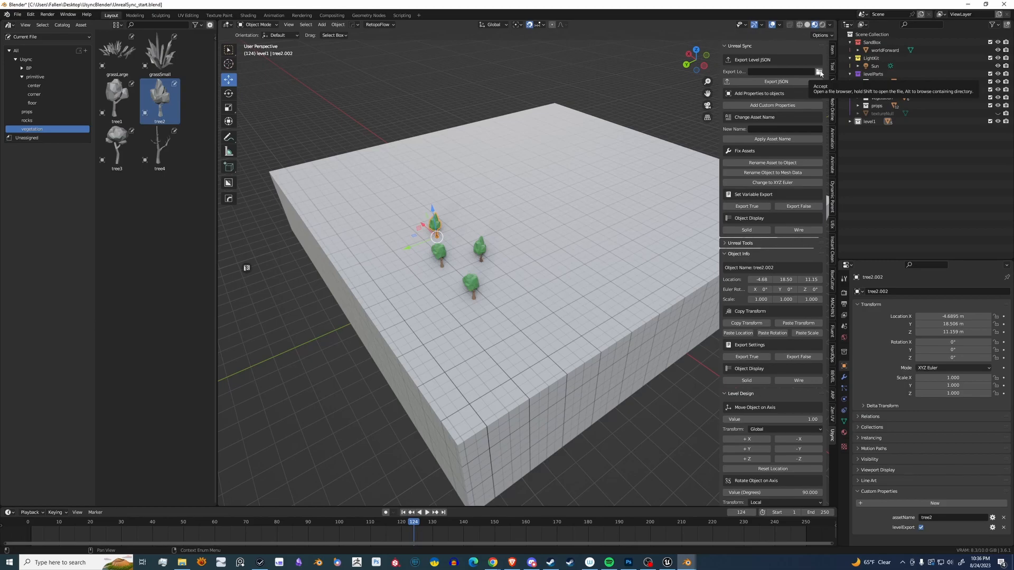
Save the level JSON as tutorial in the unreal ingest BlenderSync folder.
{"action": "left_click", "coordinate": [818, 71]}
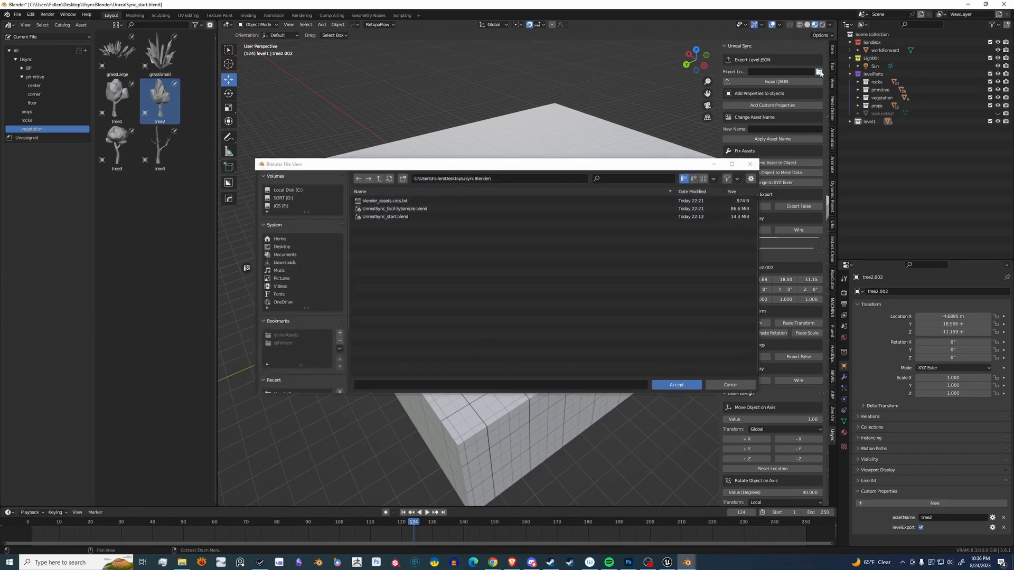
{"action": "left_click", "coordinate": [282, 197]}
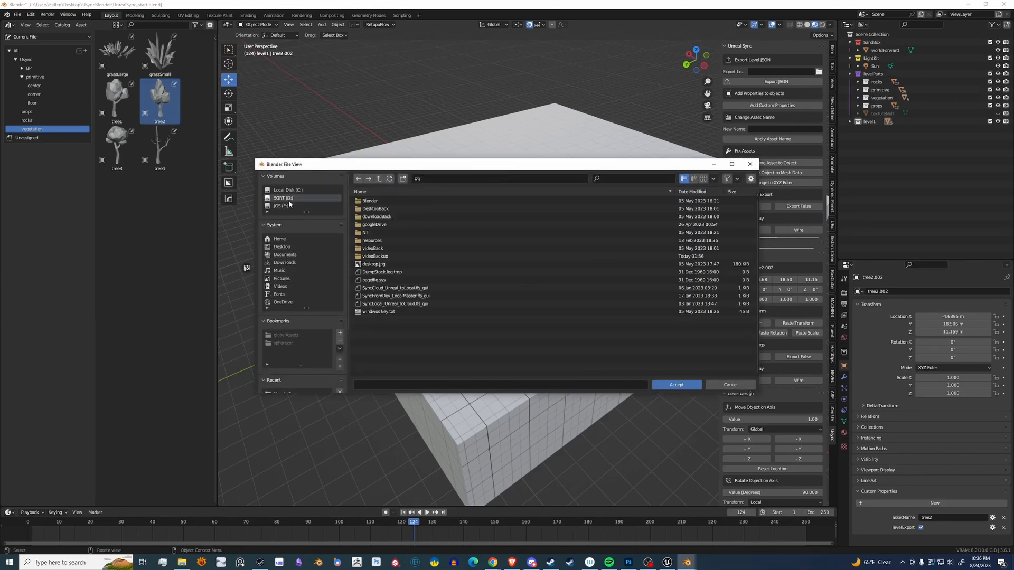
{"action": "left_click", "coordinate": [280, 206]}
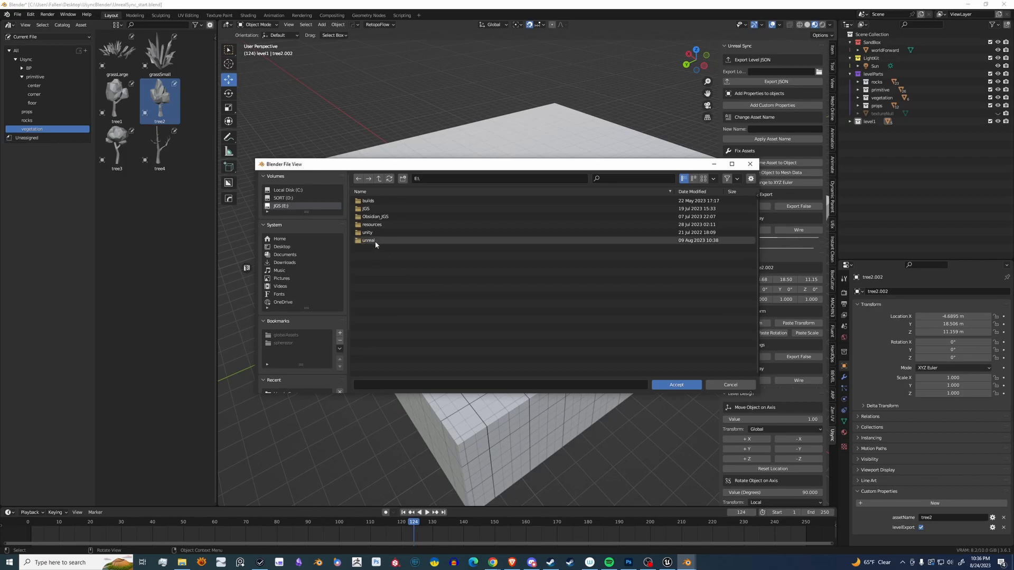
{"action": "double_click", "coordinate": [368, 239]}
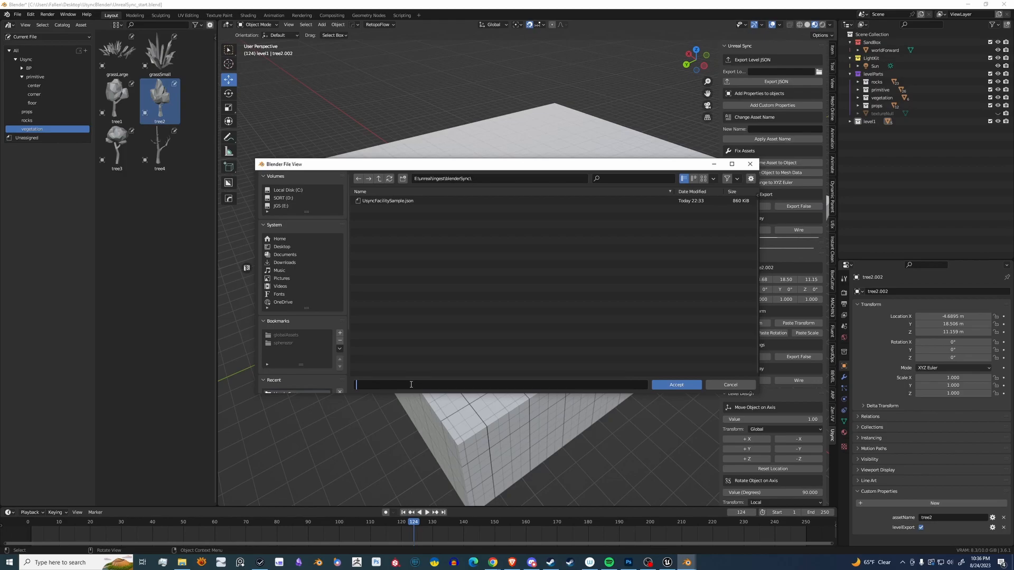
{"action": "type", "text": "tutorial"}
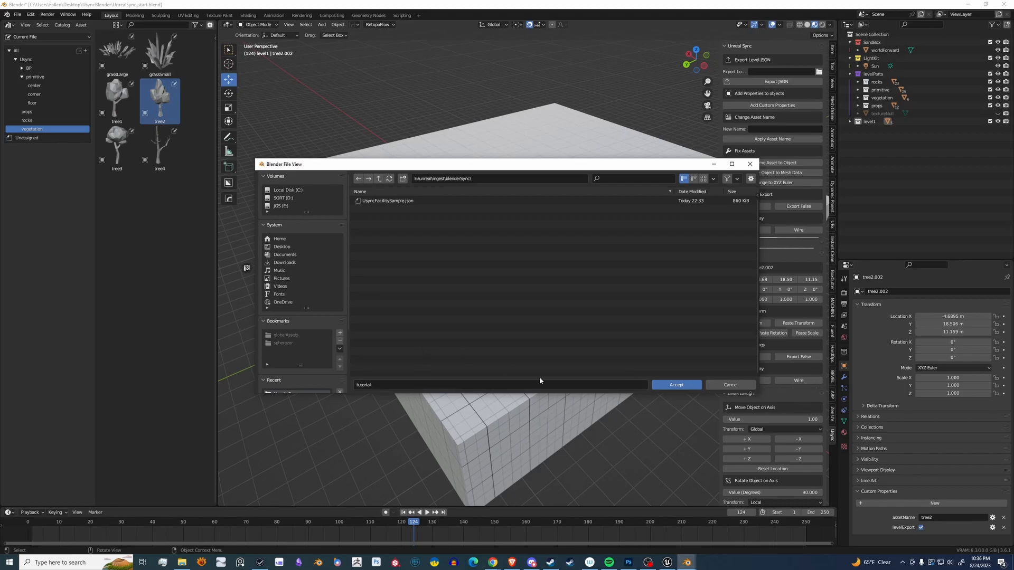
{"action": "left_click", "coordinate": [676, 384]}
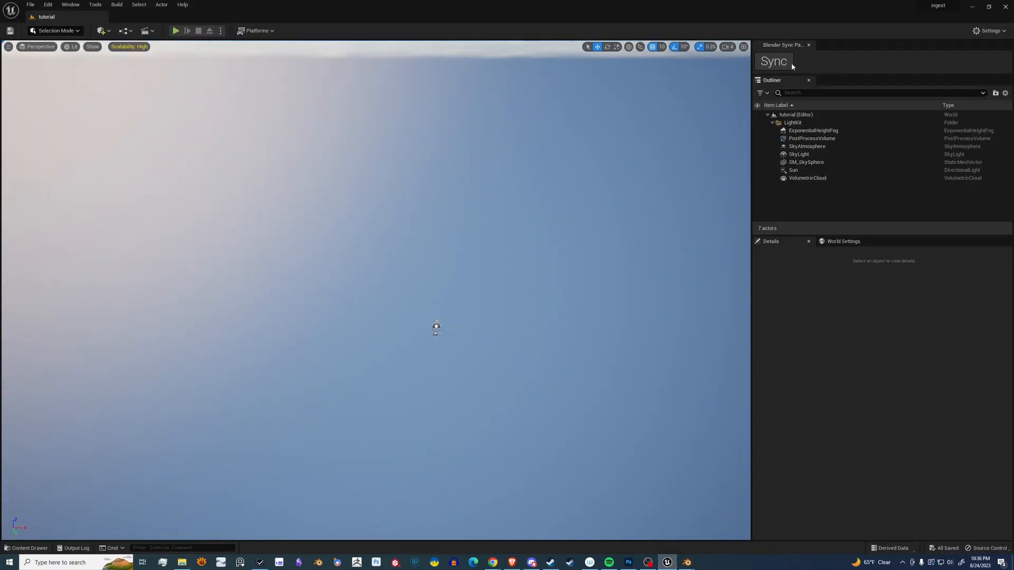
{"action": "mouse_move", "coordinate": [774, 61]}
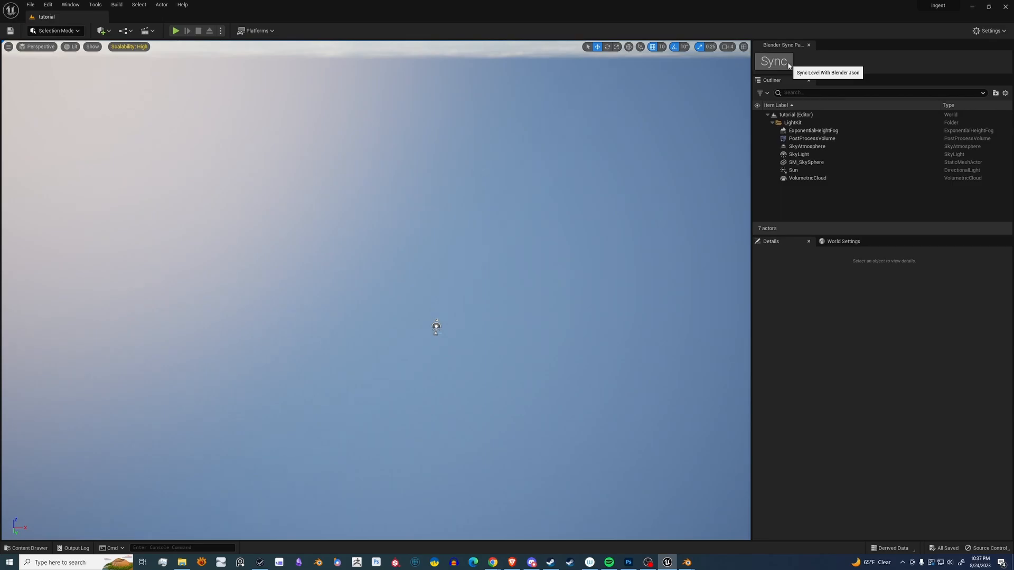
Sync the tutorial map with the Blender JSON via the Blender Sync panel.
{"action": "left_click", "coordinate": [772, 61]}
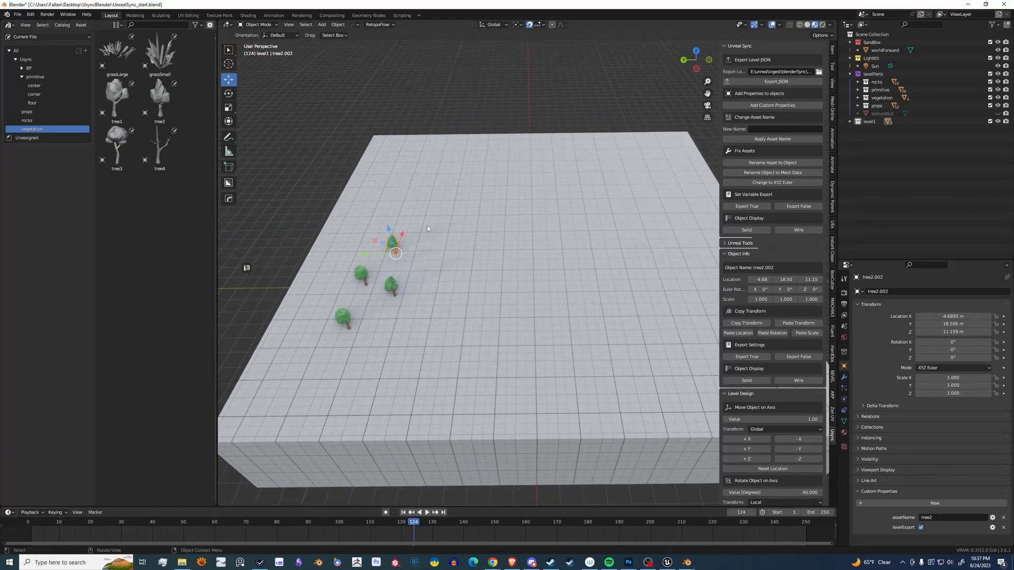
Duplicate the floor with Shift+D and shrink it into a raised box block.
{"action": "key", "text": "shift+d"}
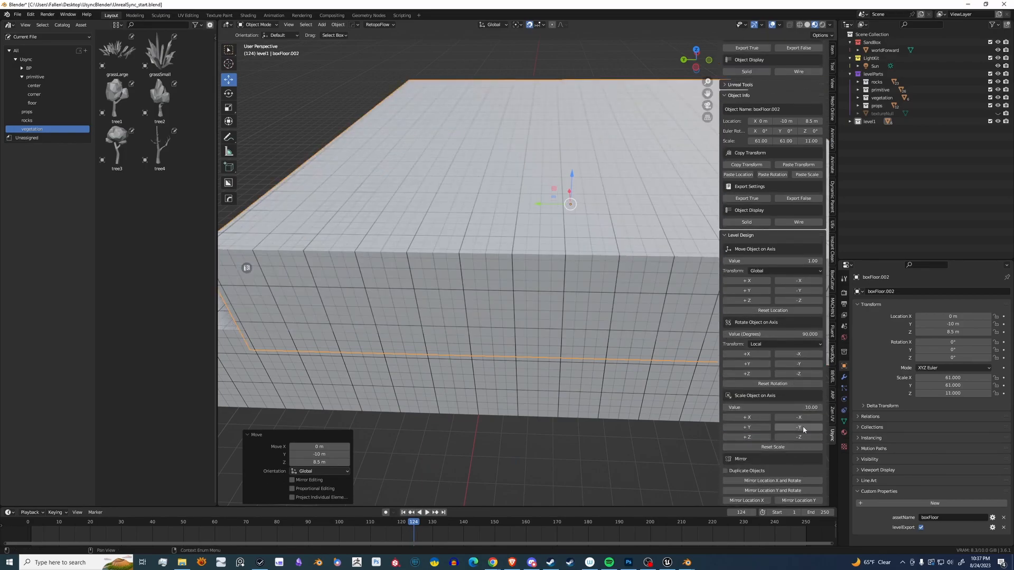
{"action": "left_click", "coordinate": [799, 417]}
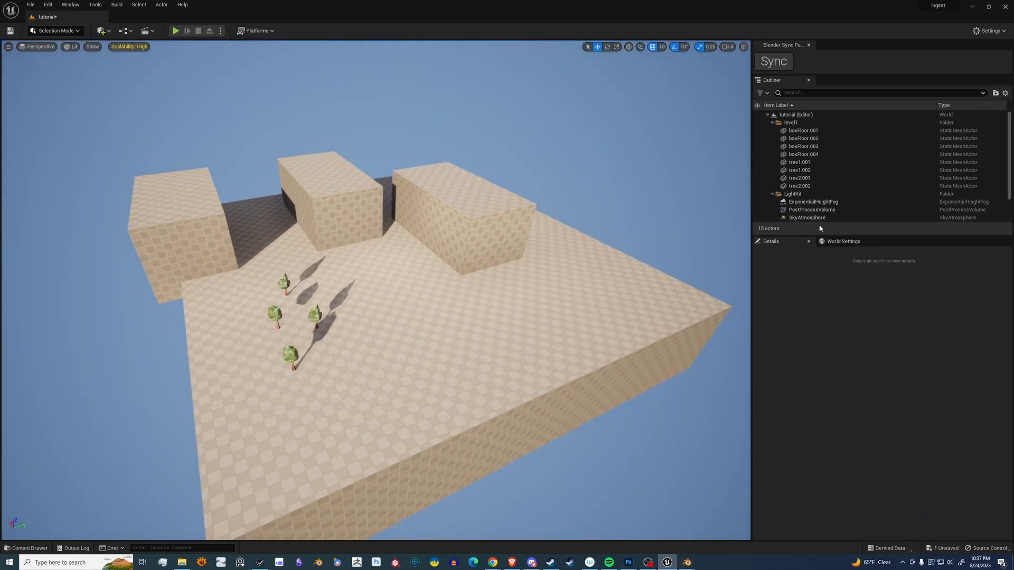
{"action": "mouse_move", "coordinate": [790, 122]}
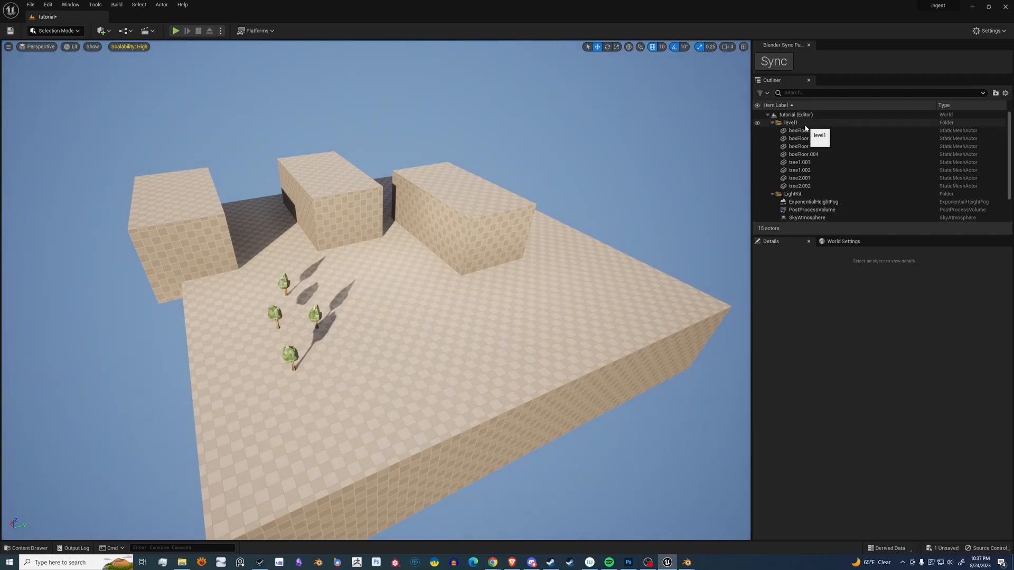
Expand the level1 folder in the Outliner to review the floor, three boxes and four trees.
{"action": "left_click", "coordinate": [792, 122]}
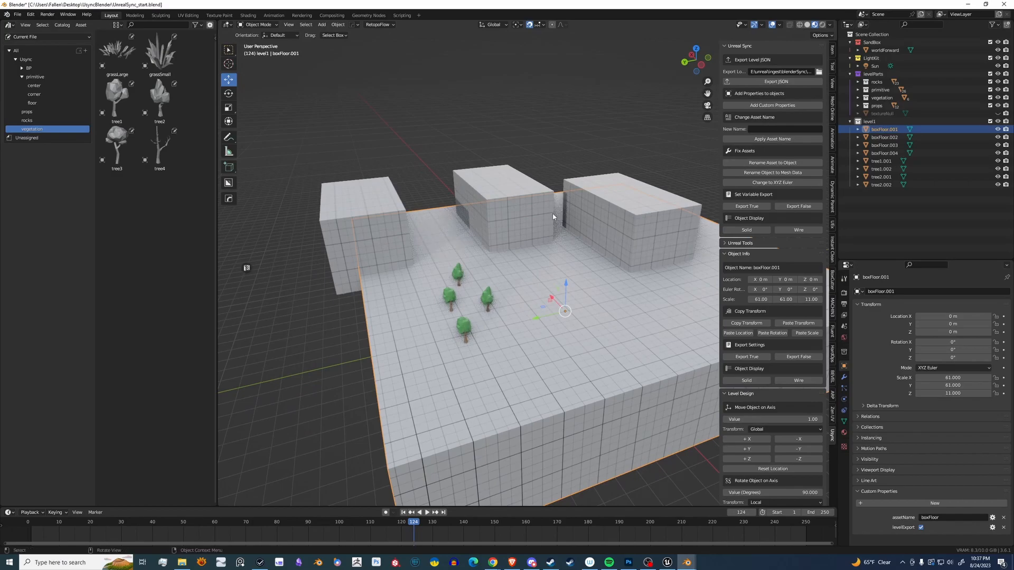
{"action": "mouse_move", "coordinate": [568, 140]}
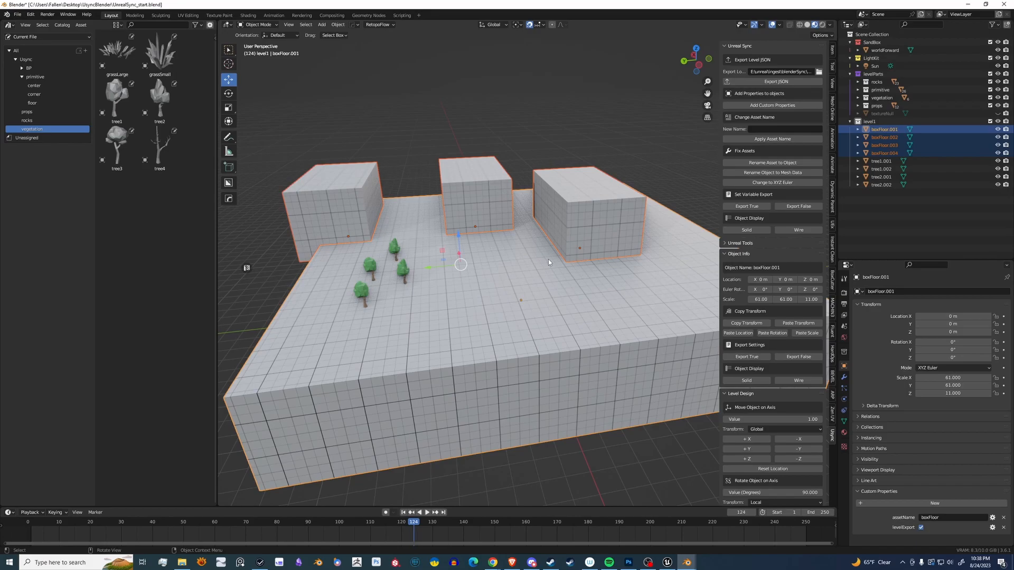
Move the four selected box floors into a new collection named boxs.
{"action": "key", "text": "m"}
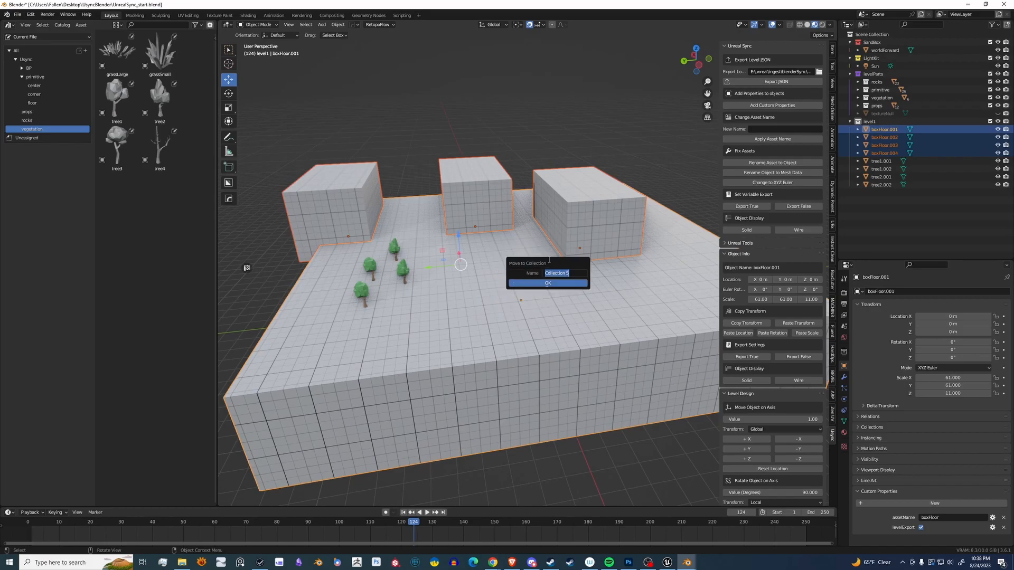
{"action": "type", "text": "boxs"}
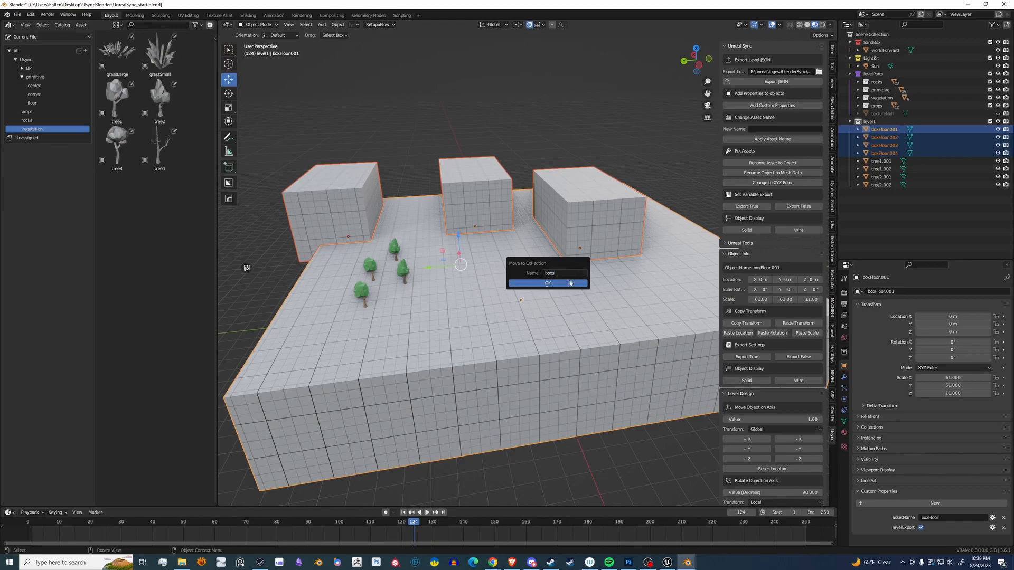
{"action": "left_click", "coordinate": [547, 283]}
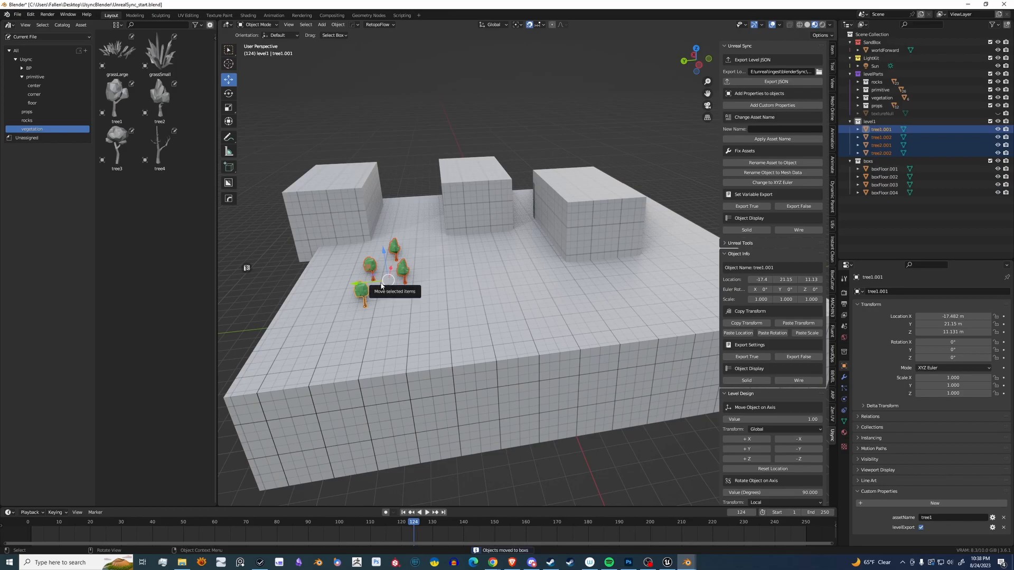
Move the four selected trees into a new collection named trees.
{"action": "key", "text": "m"}
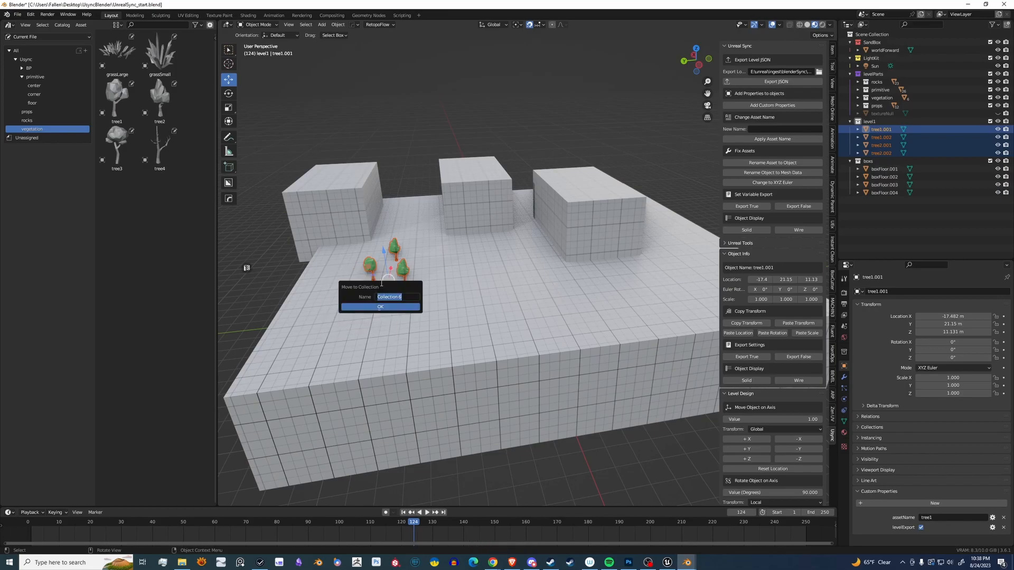
{"action": "type", "text": "trees"}
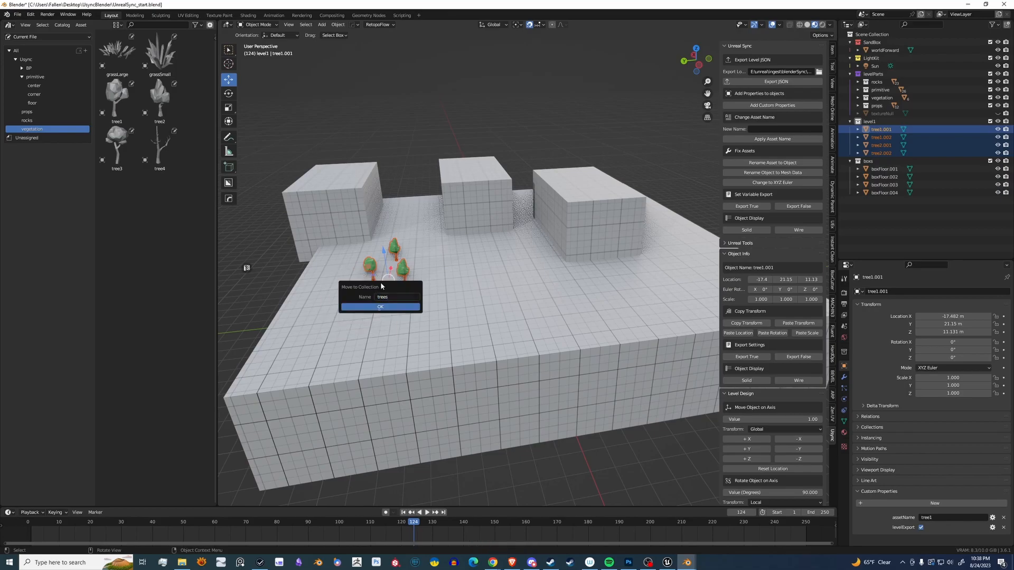
{"action": "left_click", "coordinate": [380, 306]}
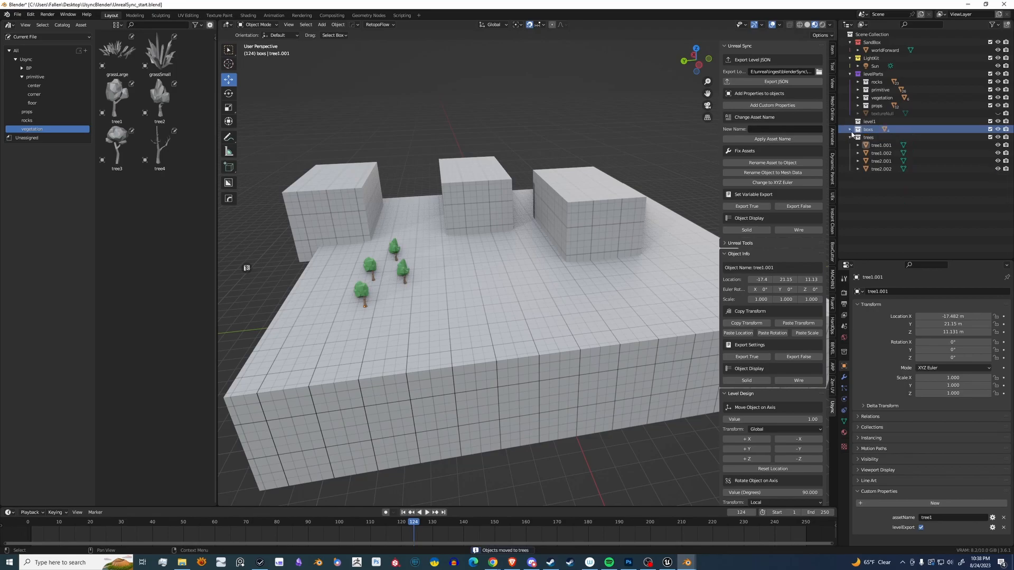
Nest the boxs and trees collections under level1 and return to Unreal.
{"action": "left_click", "coordinate": [850, 137]}
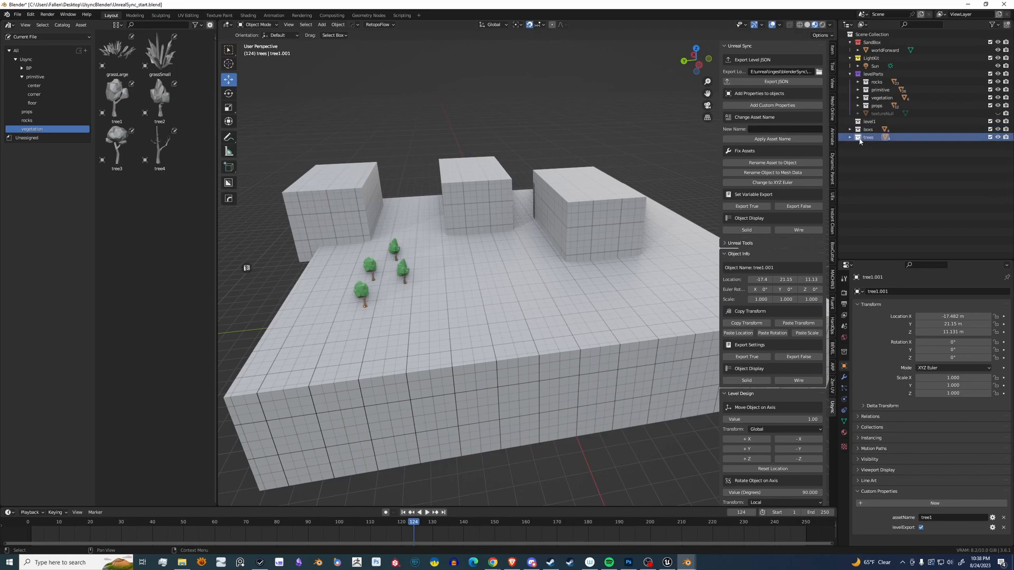
{"action": "left_click", "coordinate": [868, 137]}
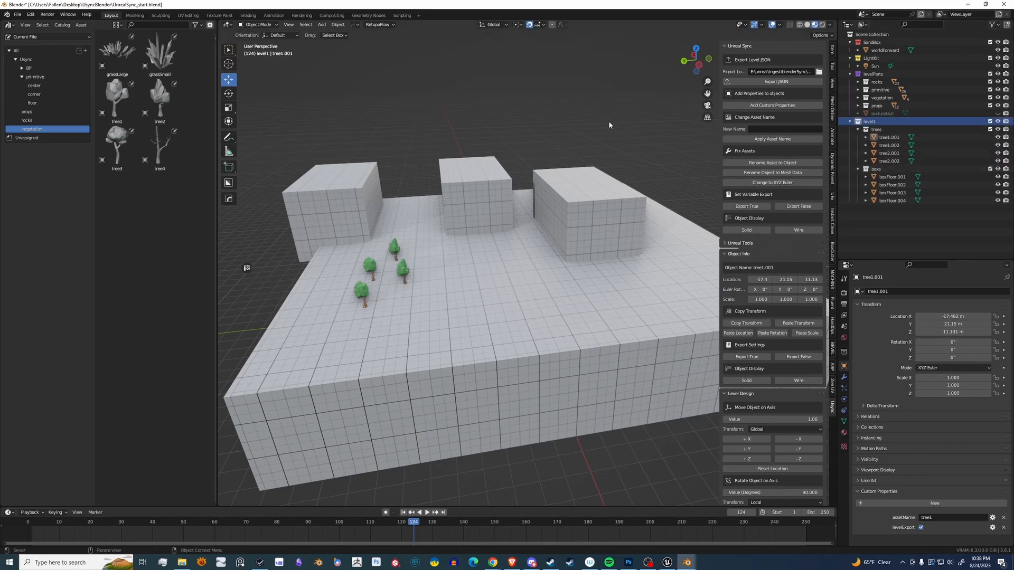
{"action": "left_click", "coordinate": [782, 81]}
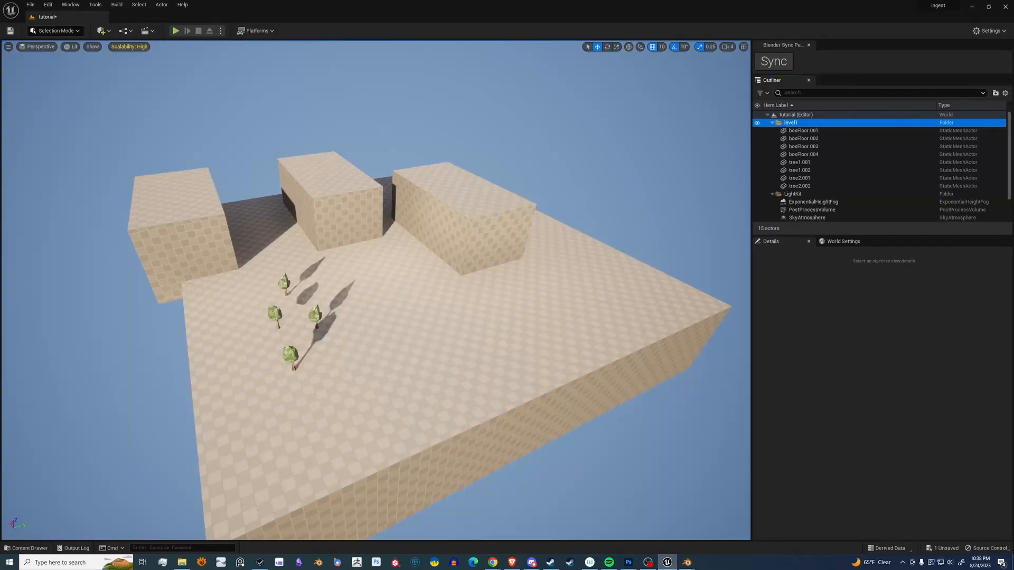
Resync the tutorial map and inspect the boxFloor.004 and tree1.001 actors in their new subfolders.
{"action": "left_click", "coordinate": [773, 62]}
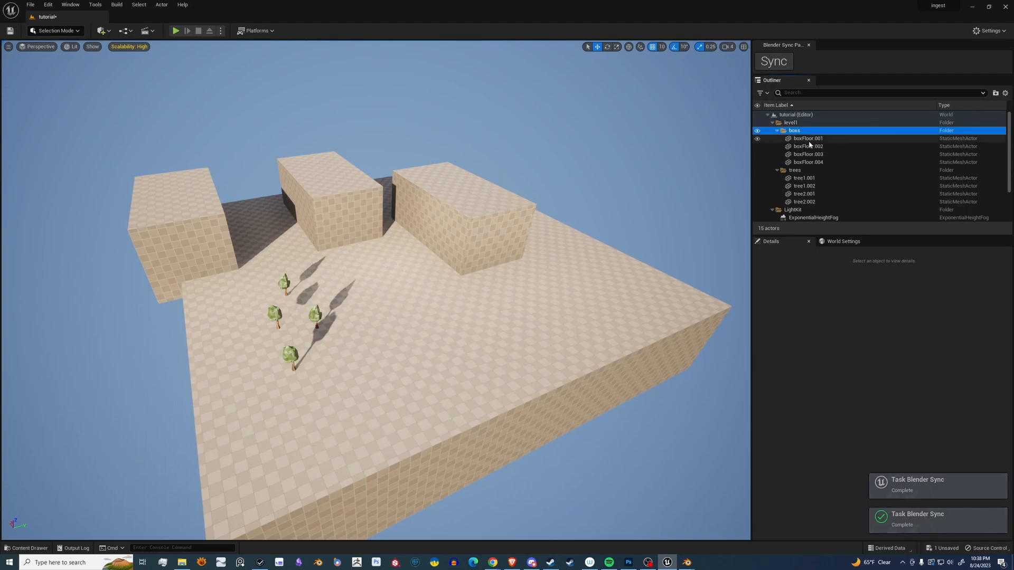
{"action": "left_click", "coordinate": [807, 161]}
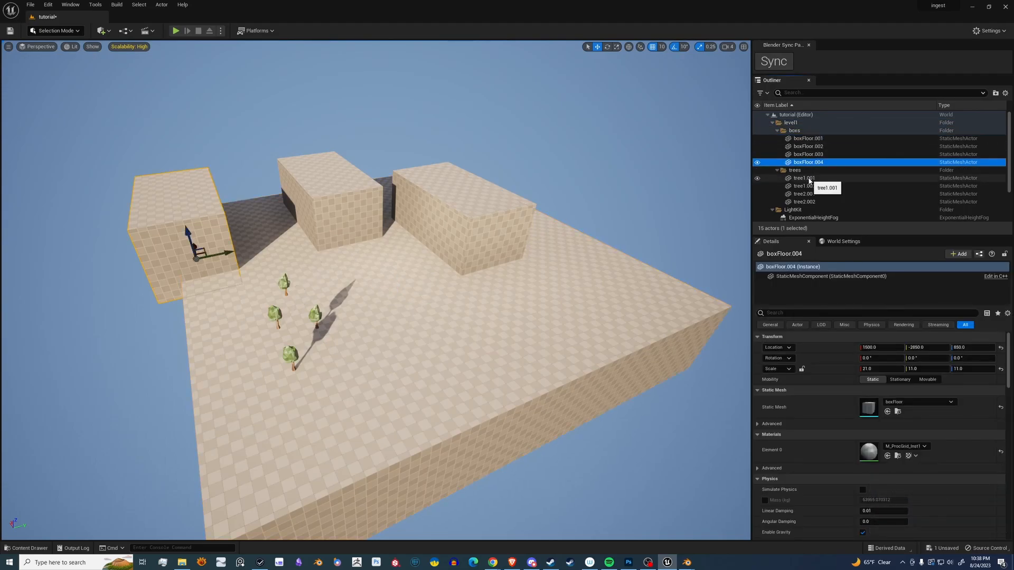
{"action": "left_click", "coordinate": [803, 177]}
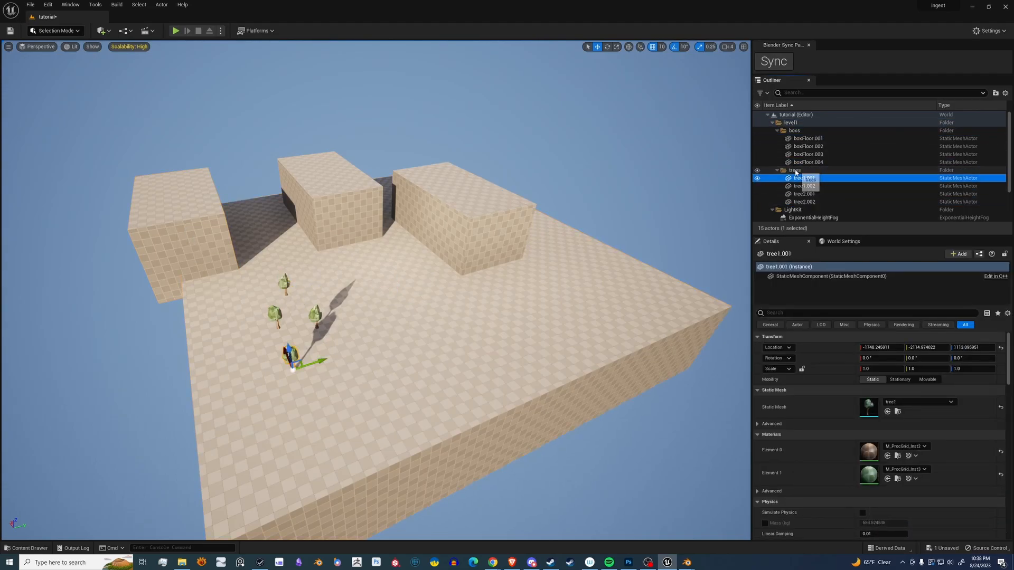
{"action": "left_click", "coordinate": [807, 154]}
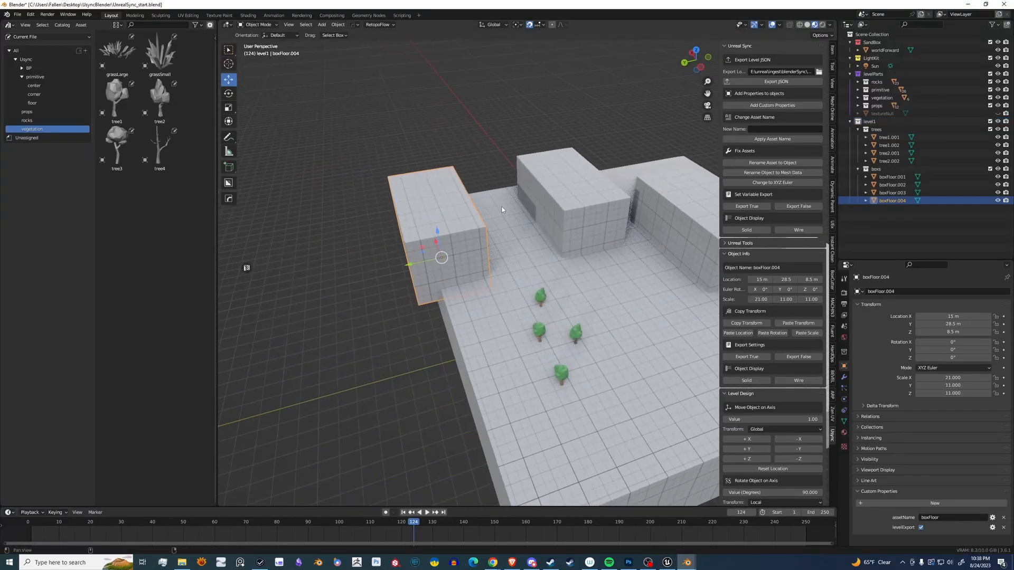
Move boxFloor.004 3.5 m along Y, set its Export variable to False and re-export the level JSON.
{"action": "left_click_drag", "start_coordinate": [500, 210], "coordinate": [536, 251]}
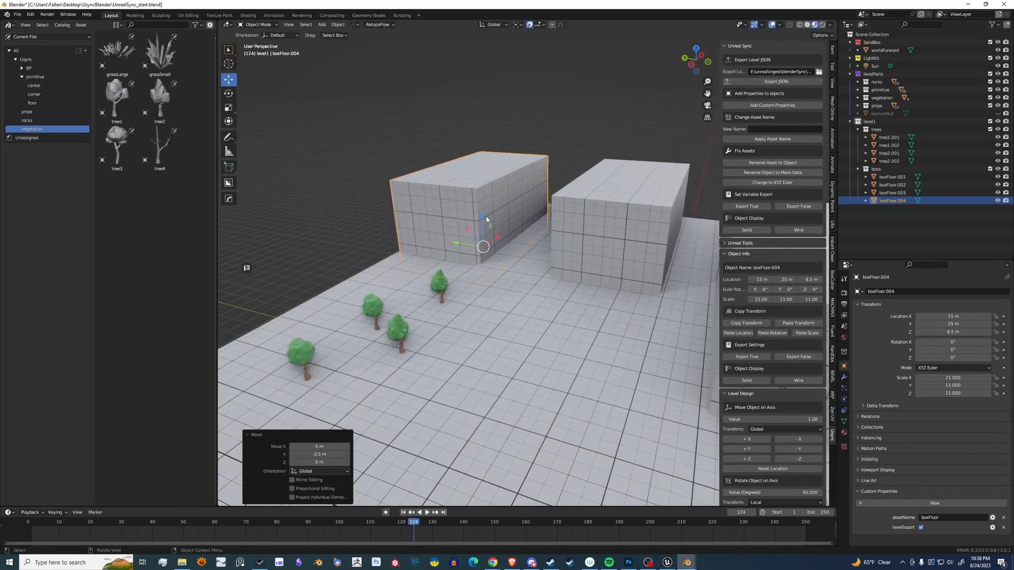
{"action": "left_click", "coordinate": [798, 206]}
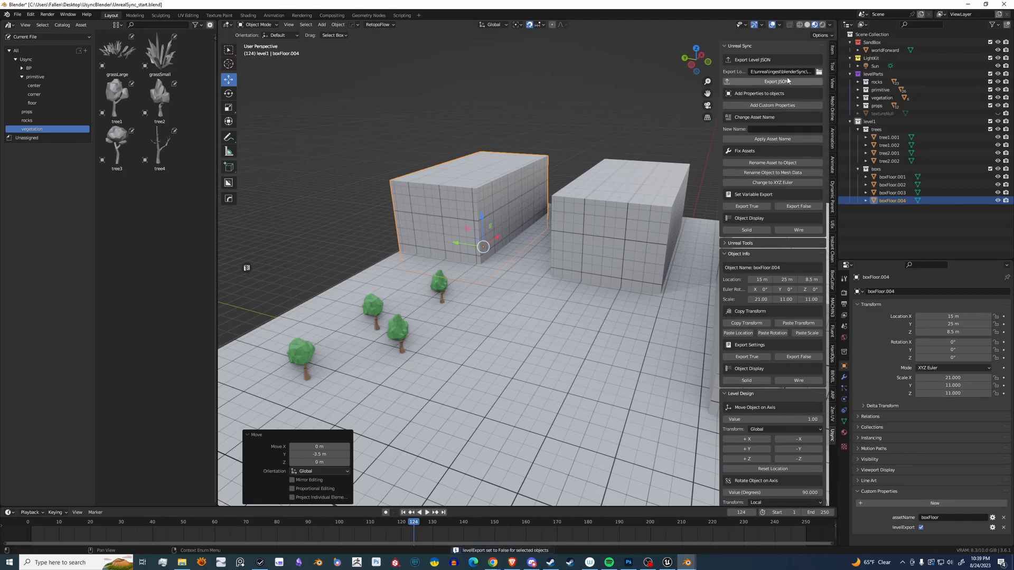
{"action": "left_click", "coordinate": [775, 82]}
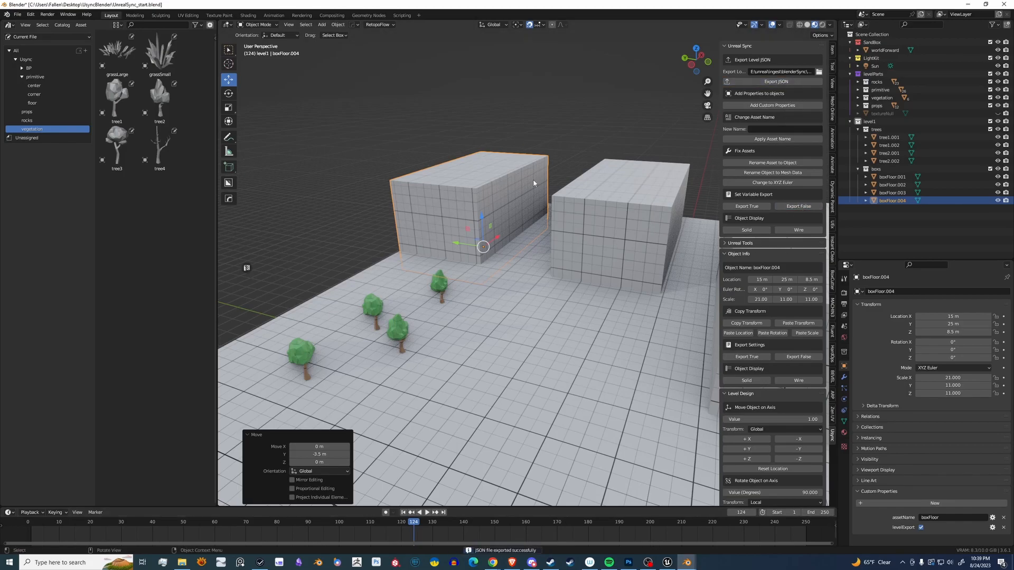